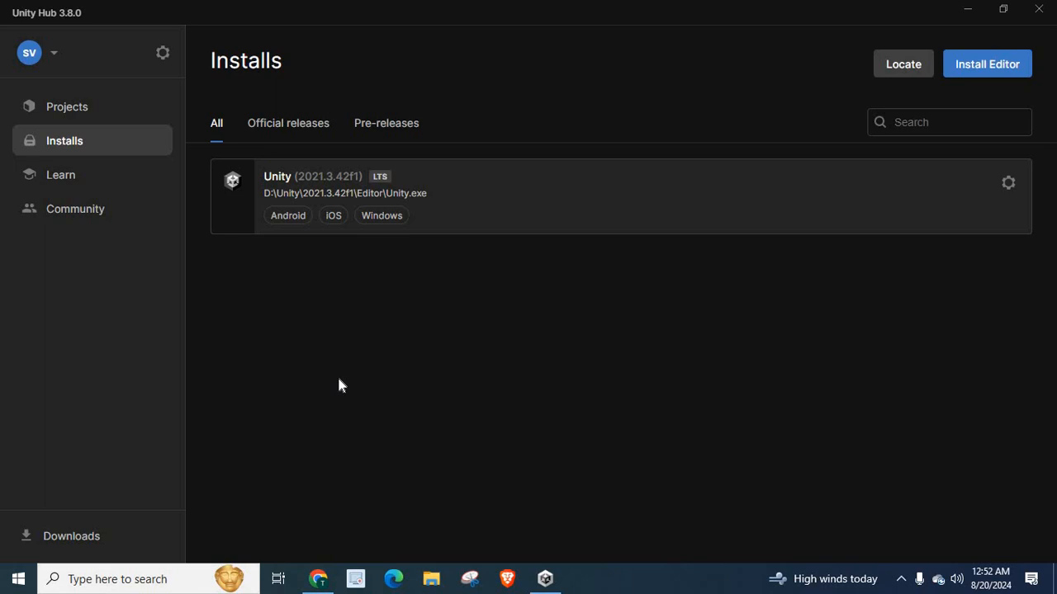
{"action": "mouse_move", "coordinate": [26, 10]}
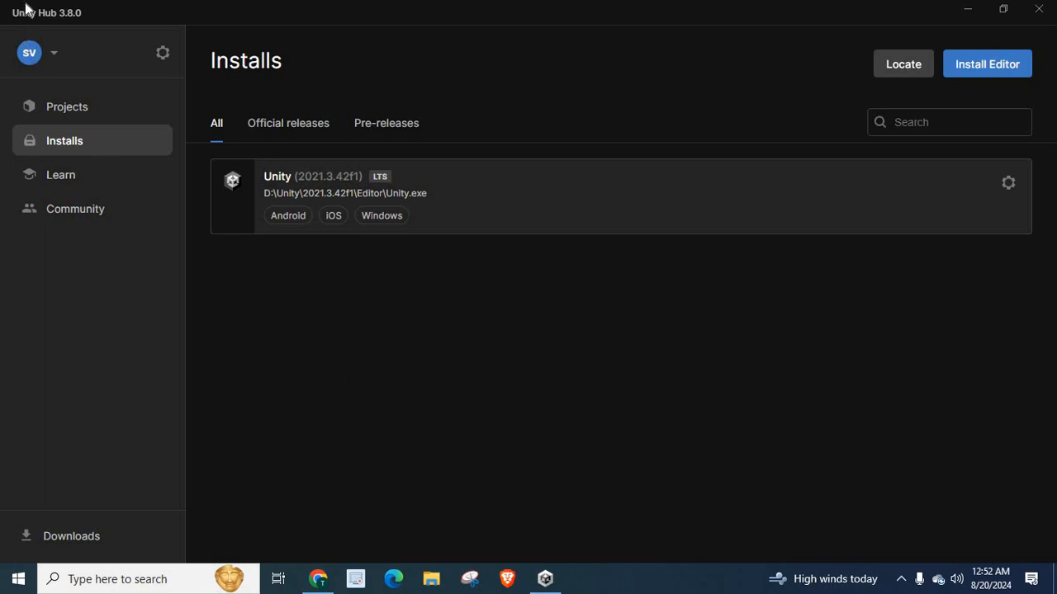
{"action": "mouse_move", "coordinate": [79, 23]}
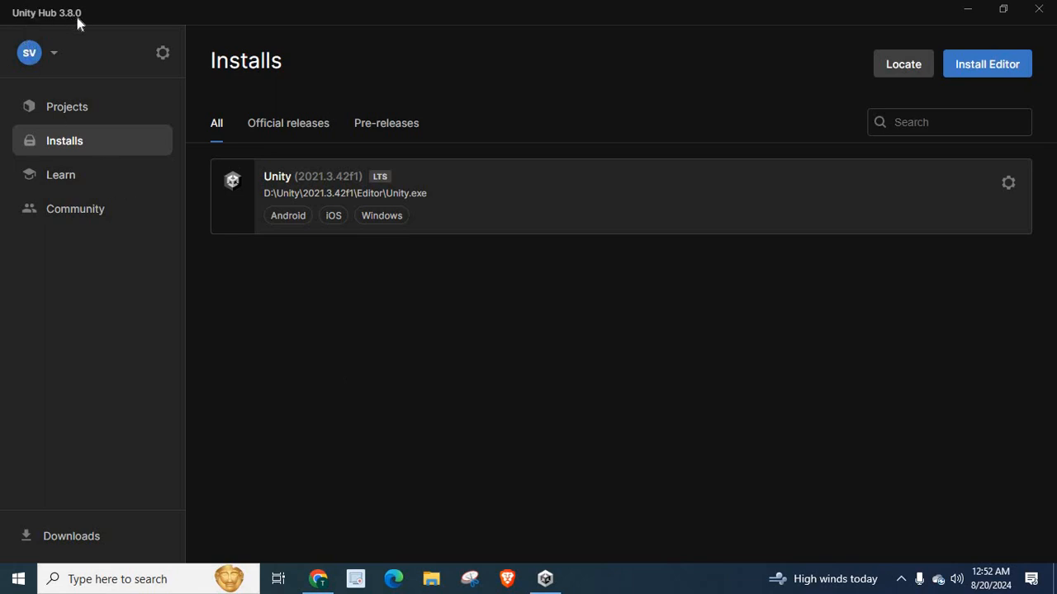
{"action": "mouse_move", "coordinate": [81, 17]}
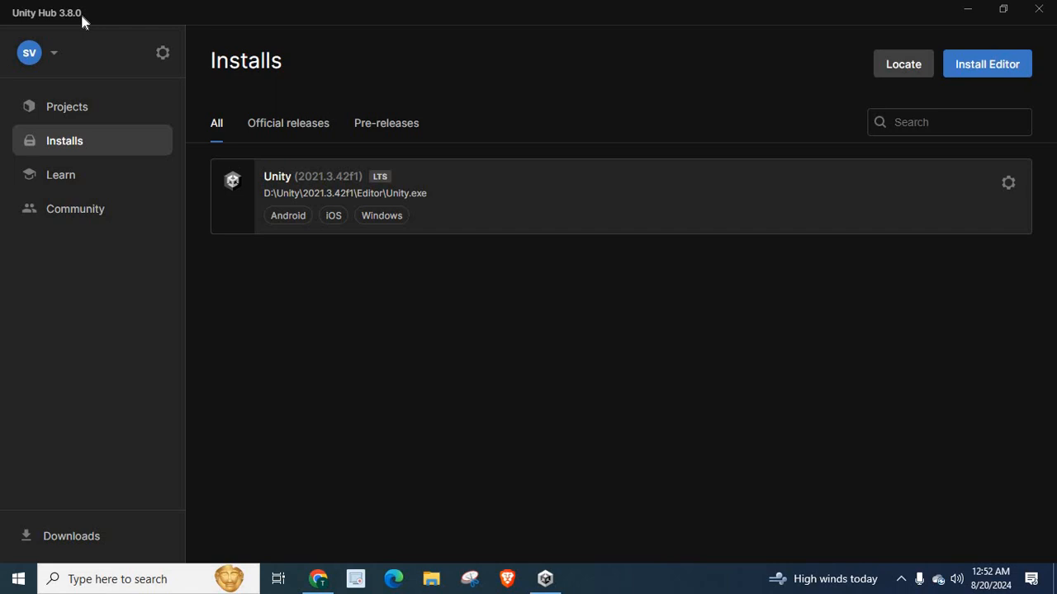
{"action": "mouse_move", "coordinate": [56, 19]}
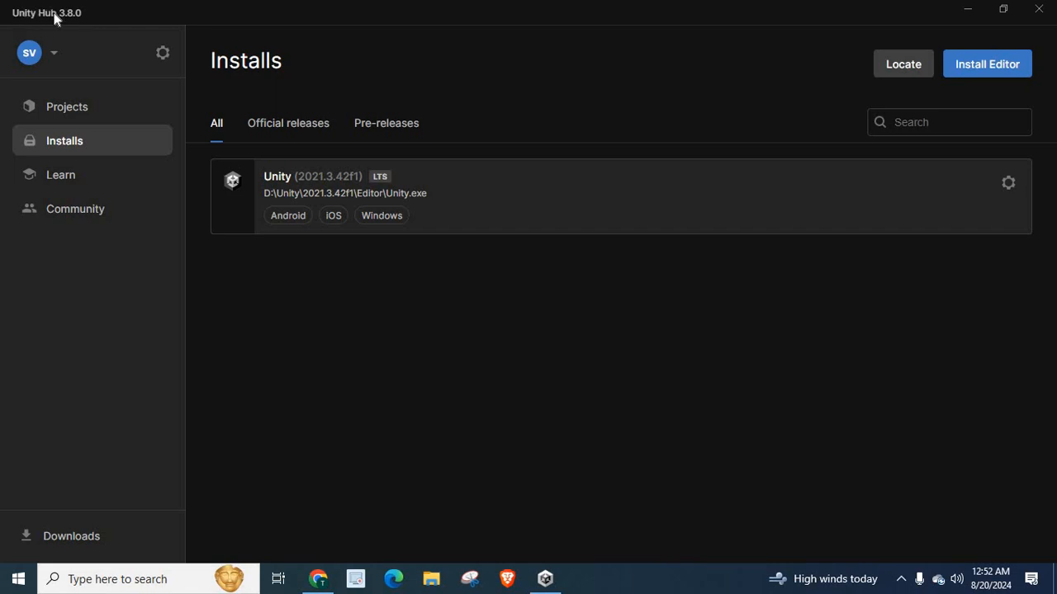
{"action": "mouse_move", "coordinate": [204, 64]}
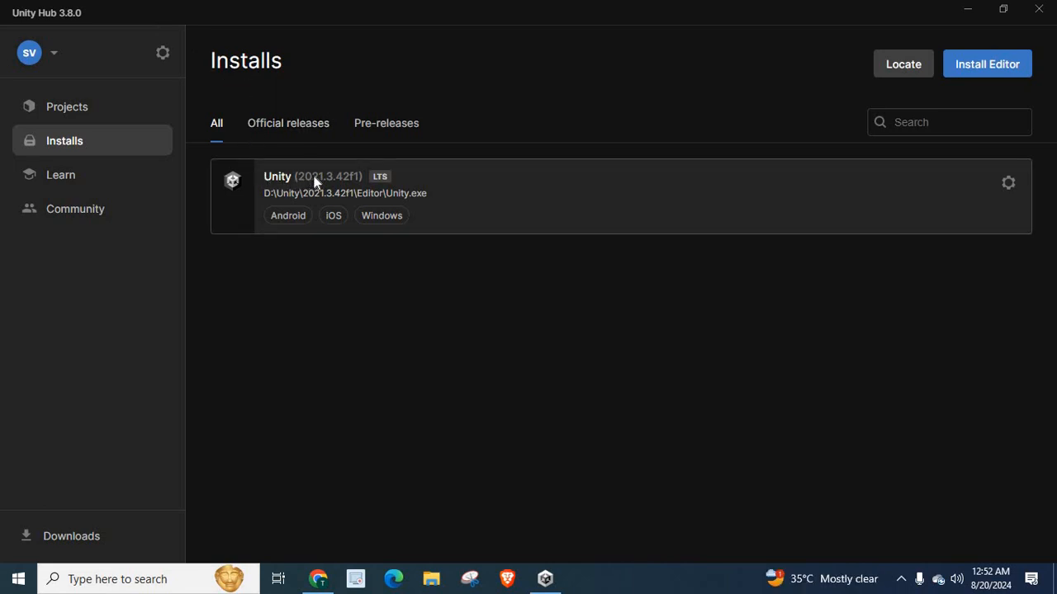
{"action": "mouse_move", "coordinate": [344, 184]}
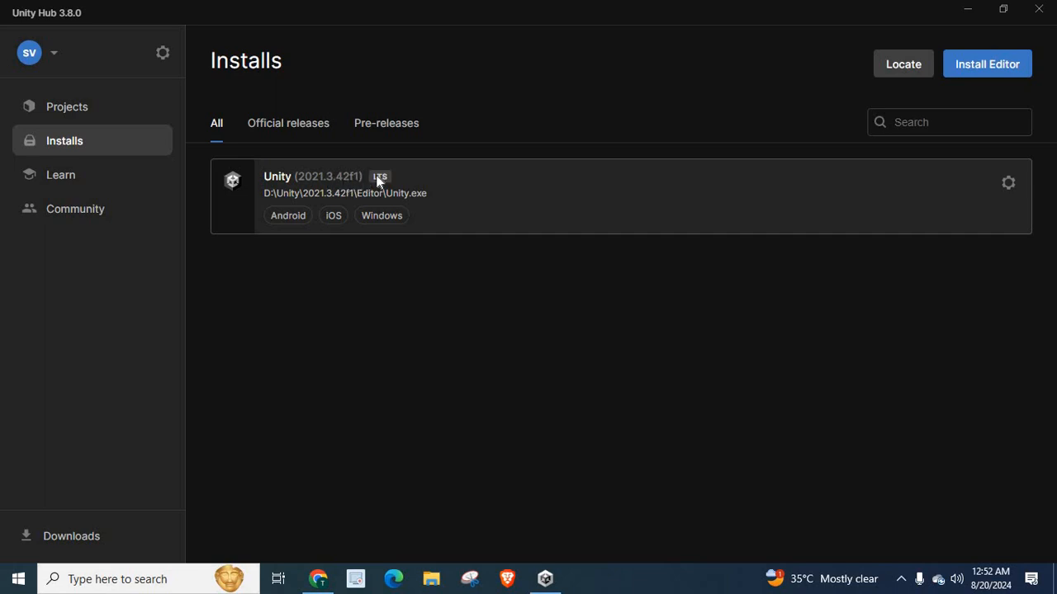
{"action": "mouse_move", "coordinate": [393, 183]}
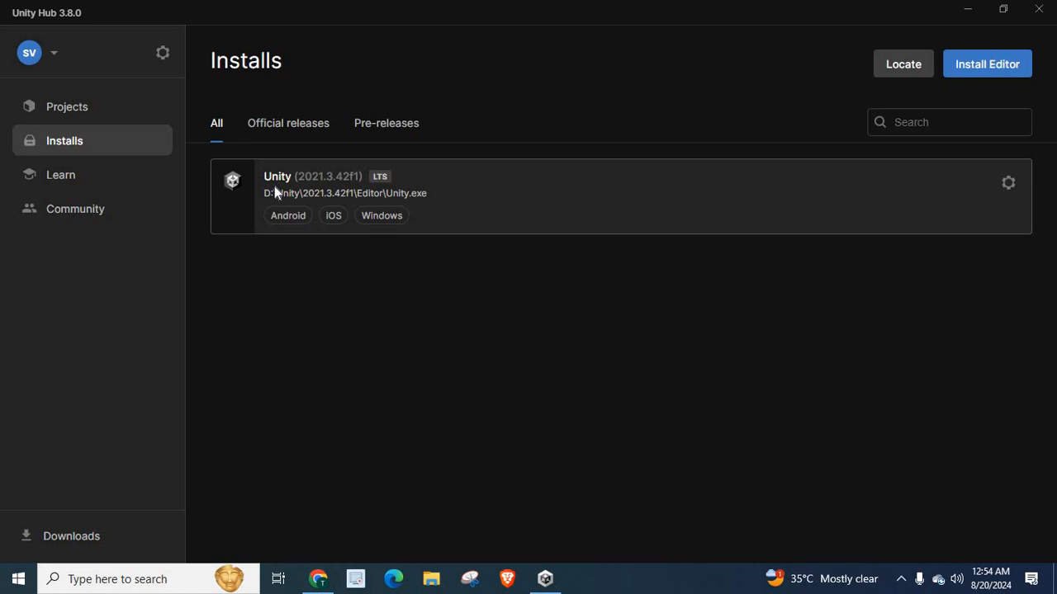
{"action": "mouse_move", "coordinate": [280, 184]}
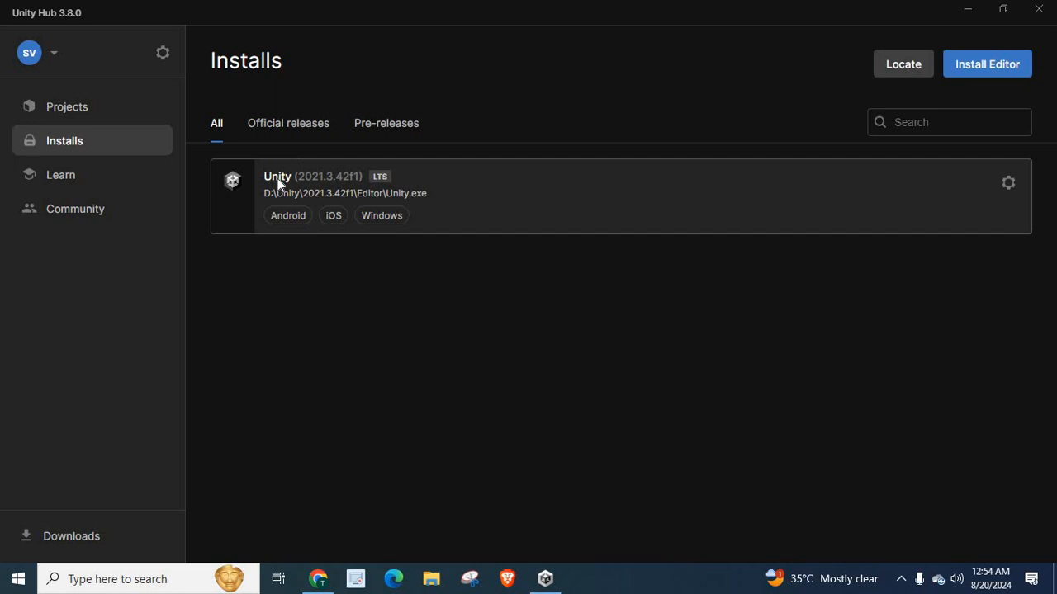
{"action": "mouse_move", "coordinate": [790, 228]}
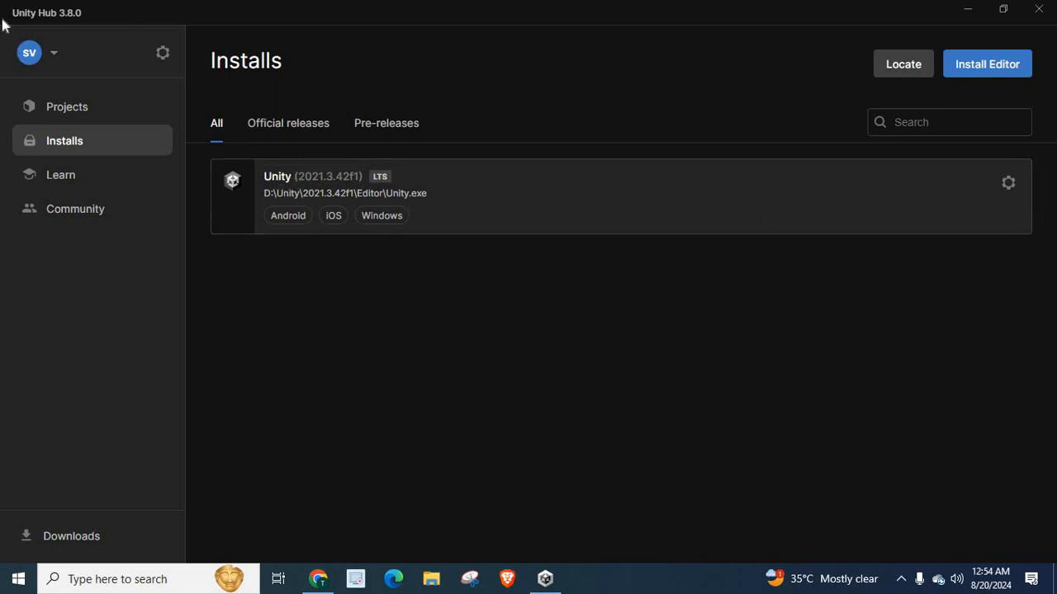
{"action": "mouse_move", "coordinate": [59, 152]}
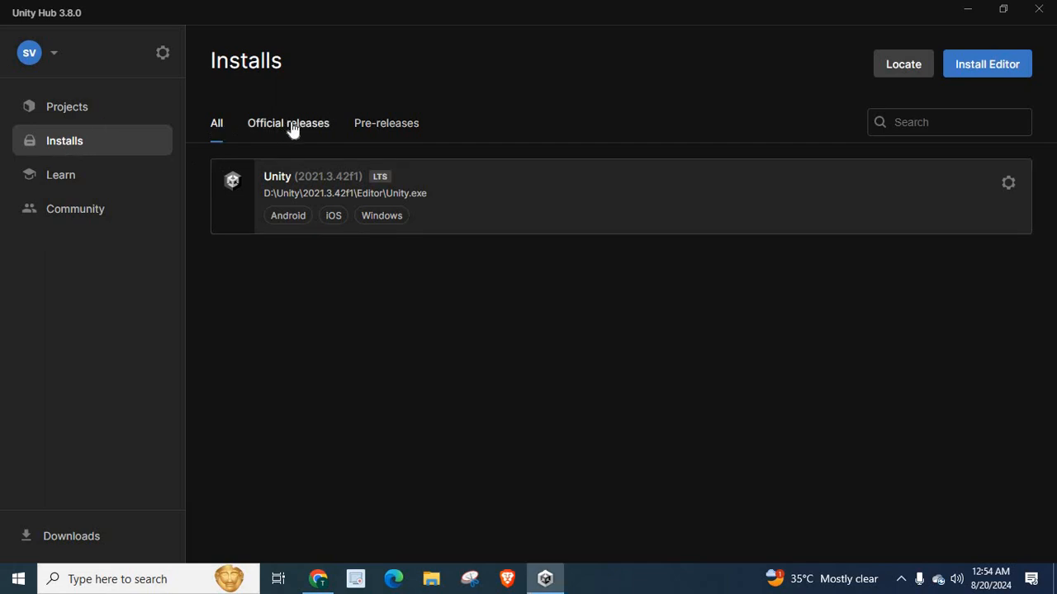
Step: Cycle the Installs filter through Pre-releases and All, ending on Official releases with Unity 2021.3.42f1 LTS
{"action": "left_click", "coordinate": [386, 122]}
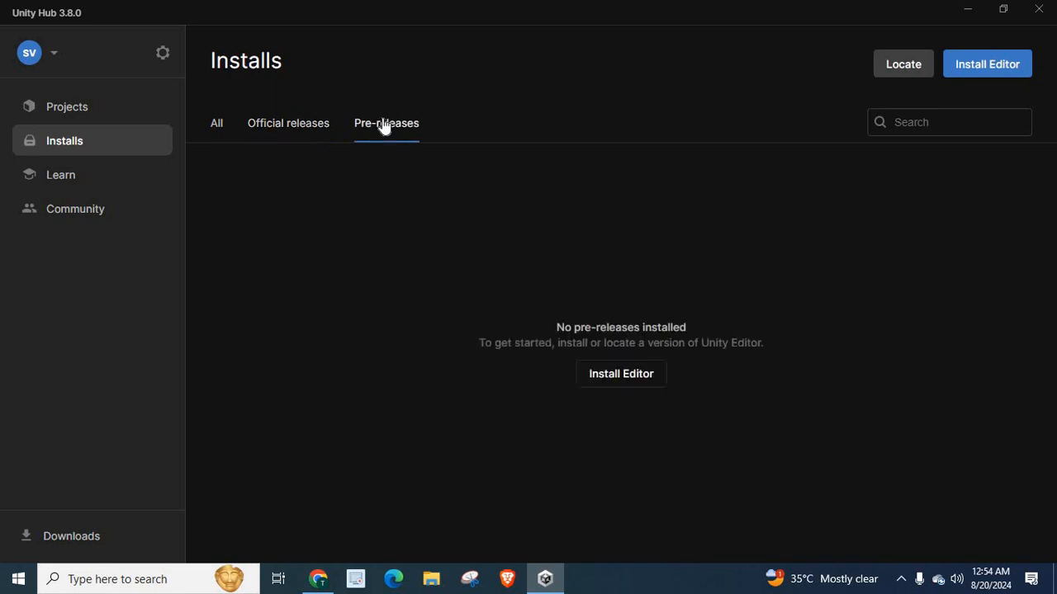
{"action": "left_click", "coordinate": [216, 122]}
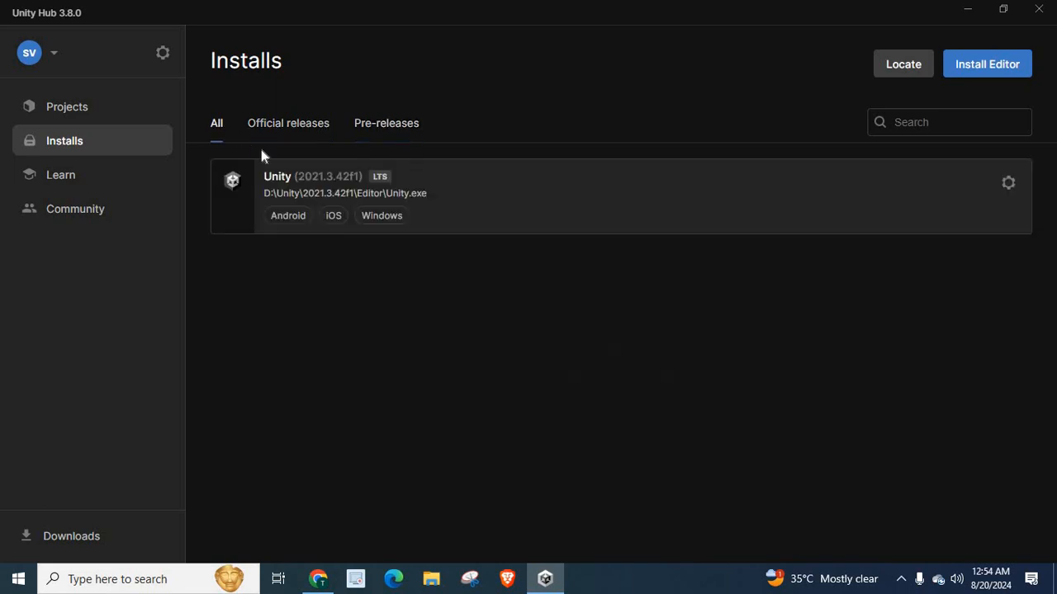
{"action": "mouse_move", "coordinate": [229, 165]}
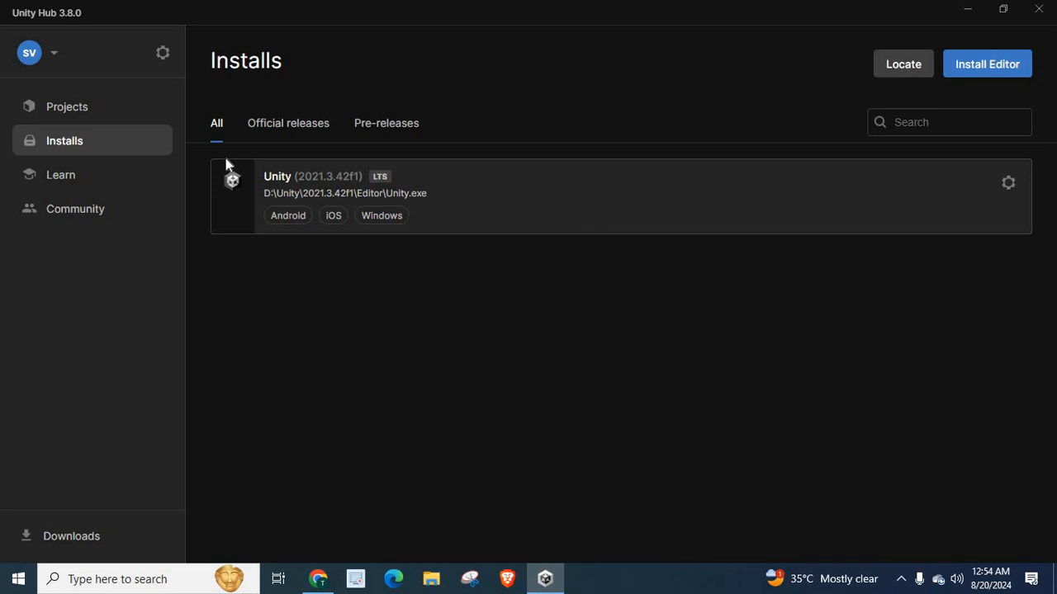
{"action": "left_click", "coordinate": [288, 122]}
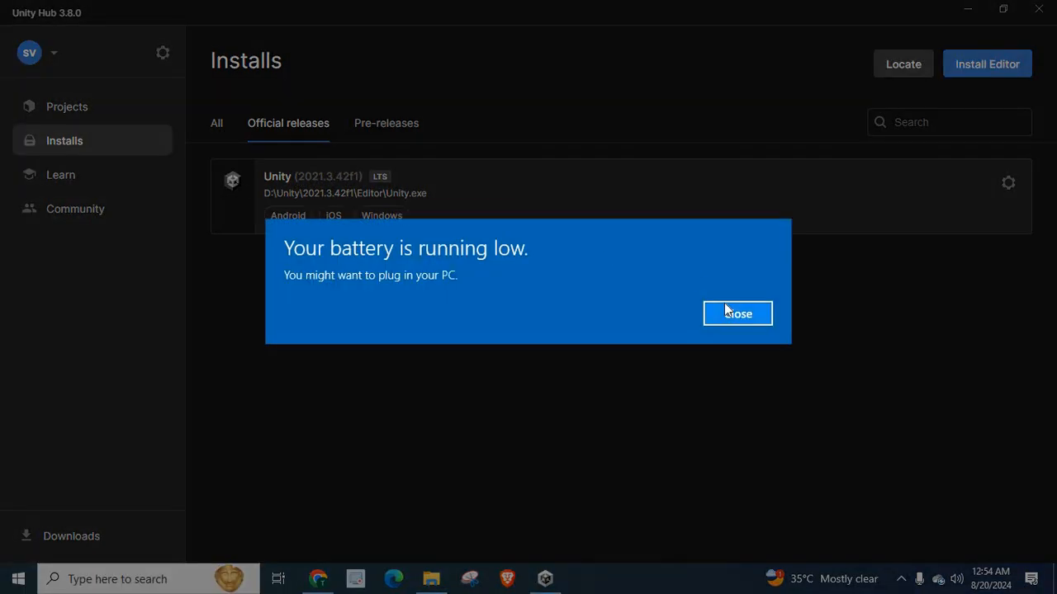
Step: Dismiss the Windows low-battery notification over the Installs list
{"action": "left_click", "coordinate": [737, 313]}
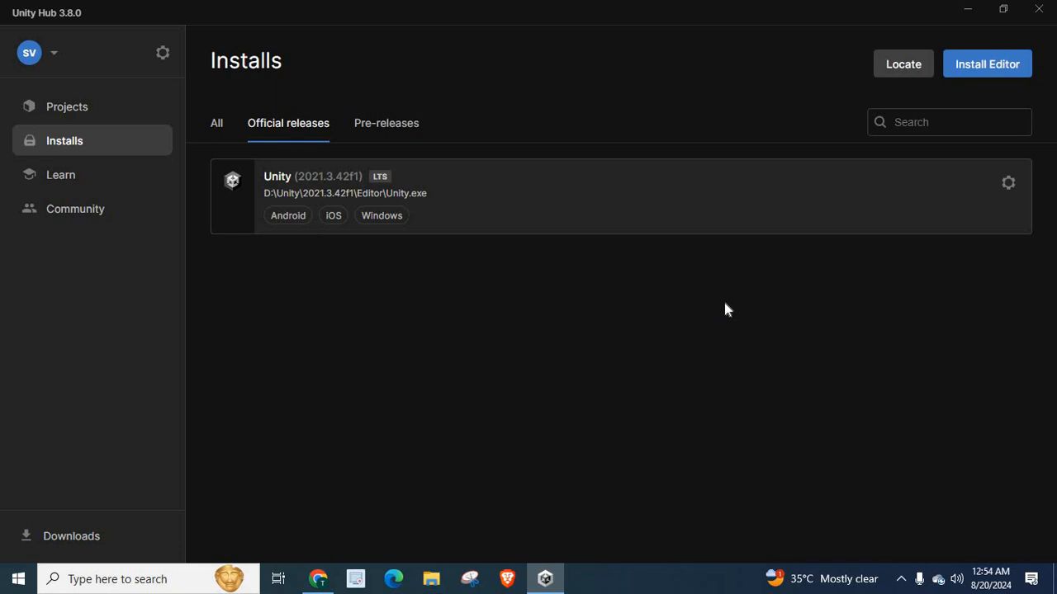
{"action": "mouse_move", "coordinate": [471, 355]}
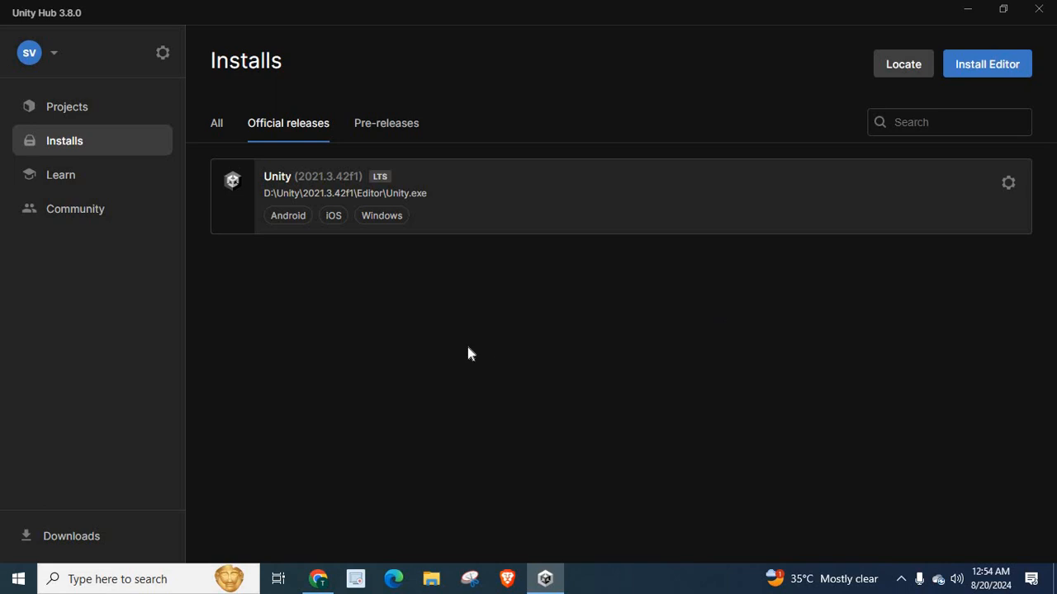
{"action": "mouse_move", "coordinate": [449, 327]}
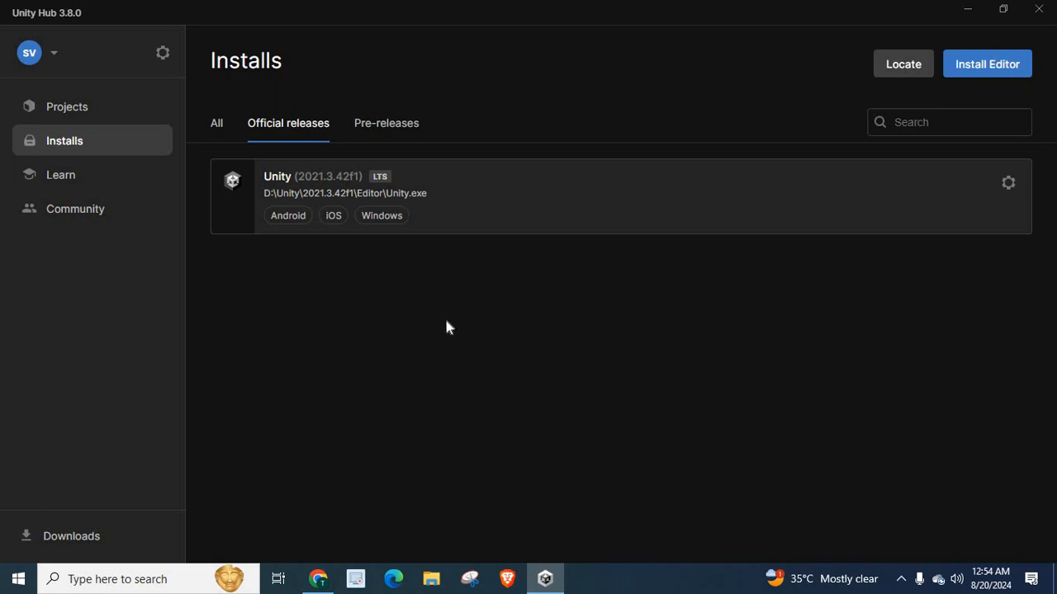
{"action": "mouse_move", "coordinate": [377, 306]}
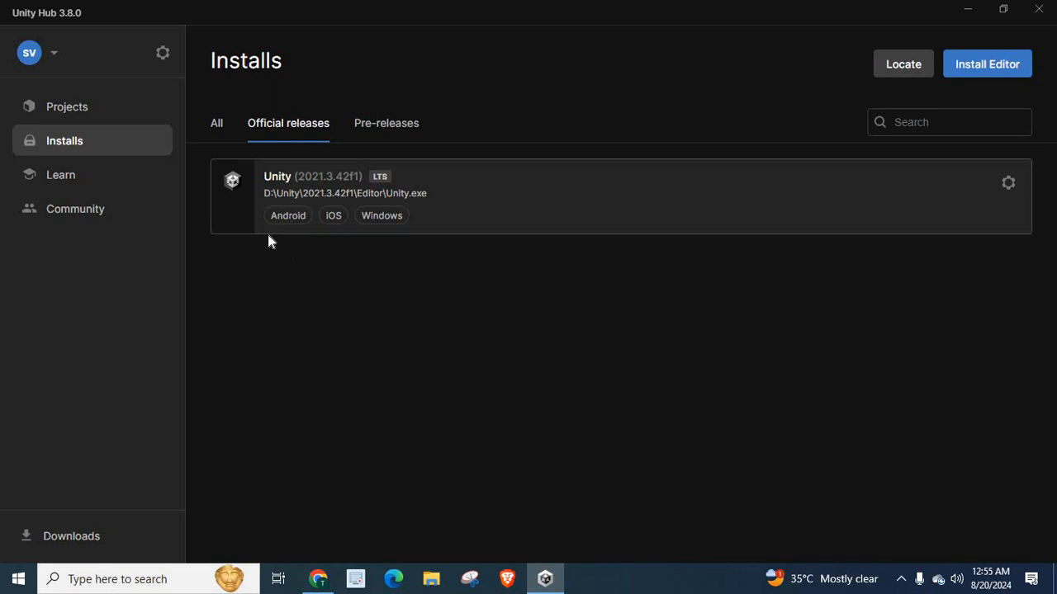
Step: Switch the Installs filter between All, Official releases and Pre-releases, settling on Official releases
{"action": "left_click", "coordinate": [216, 122]}
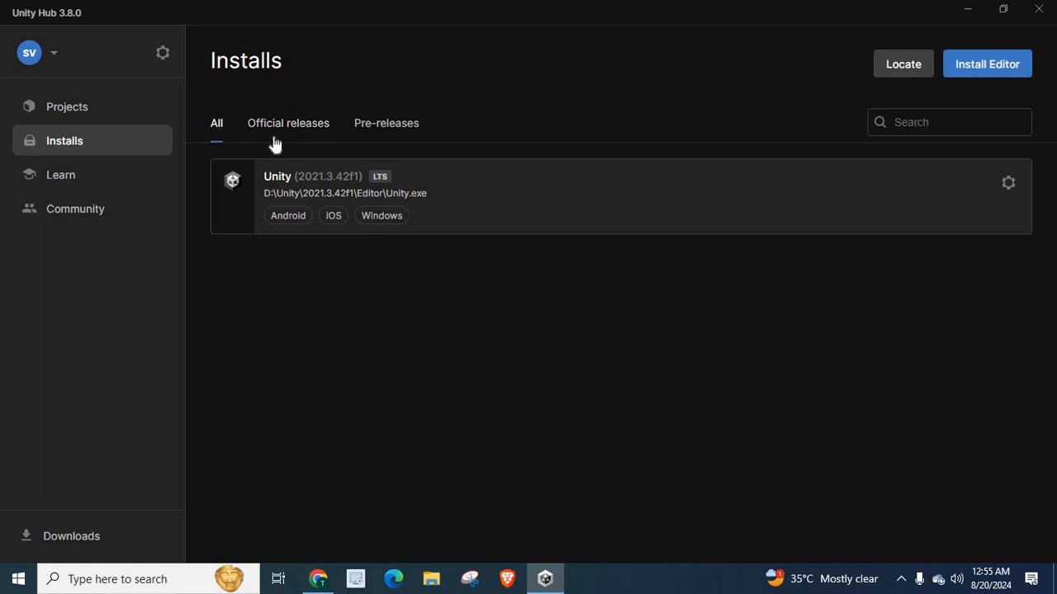
{"action": "left_click", "coordinate": [287, 122]}
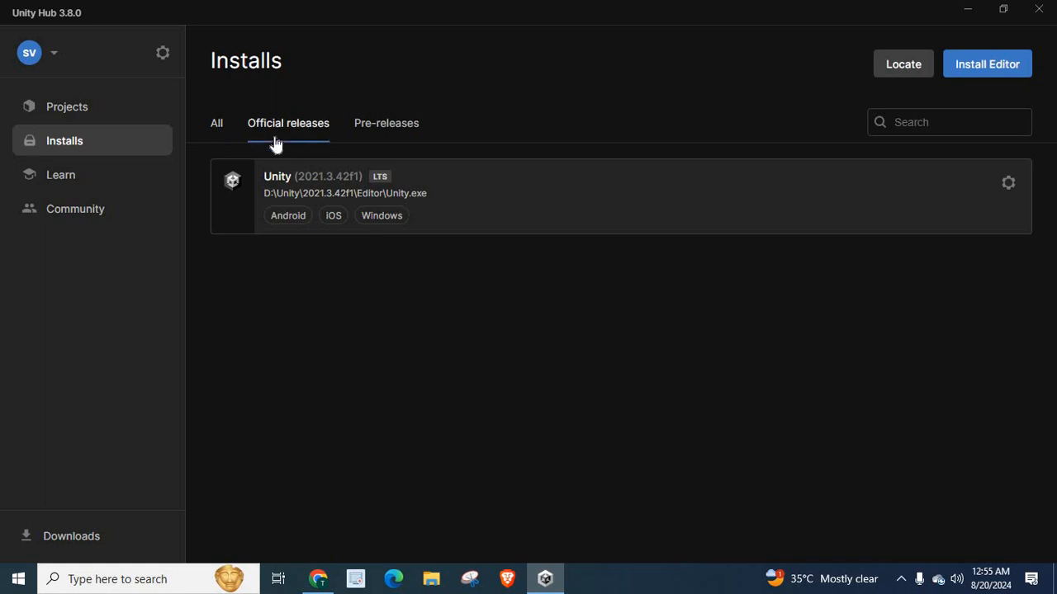
{"action": "mouse_move", "coordinate": [375, 132]}
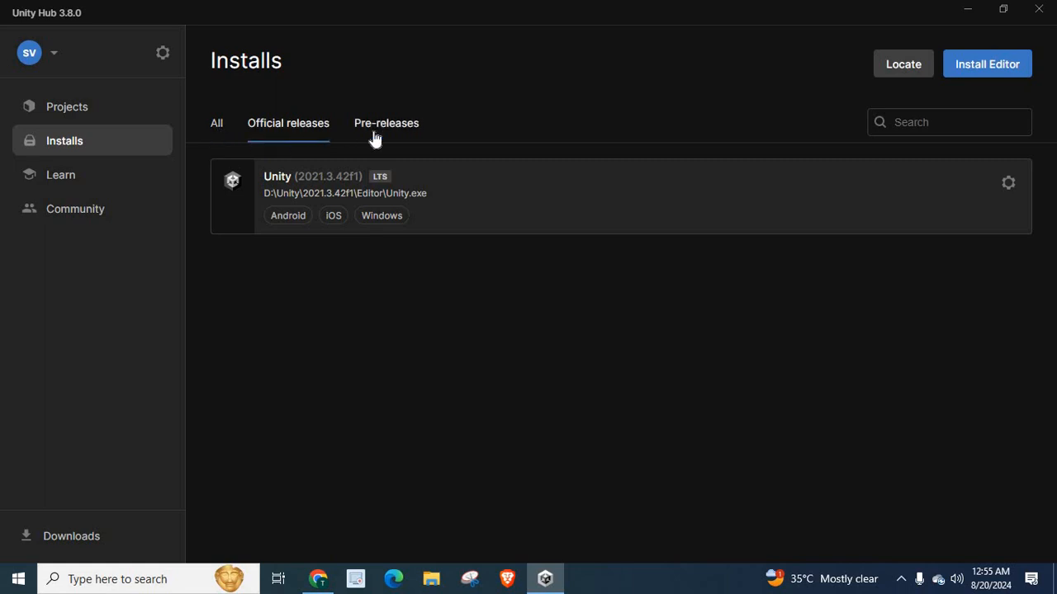
{"action": "left_click", "coordinate": [387, 122]}
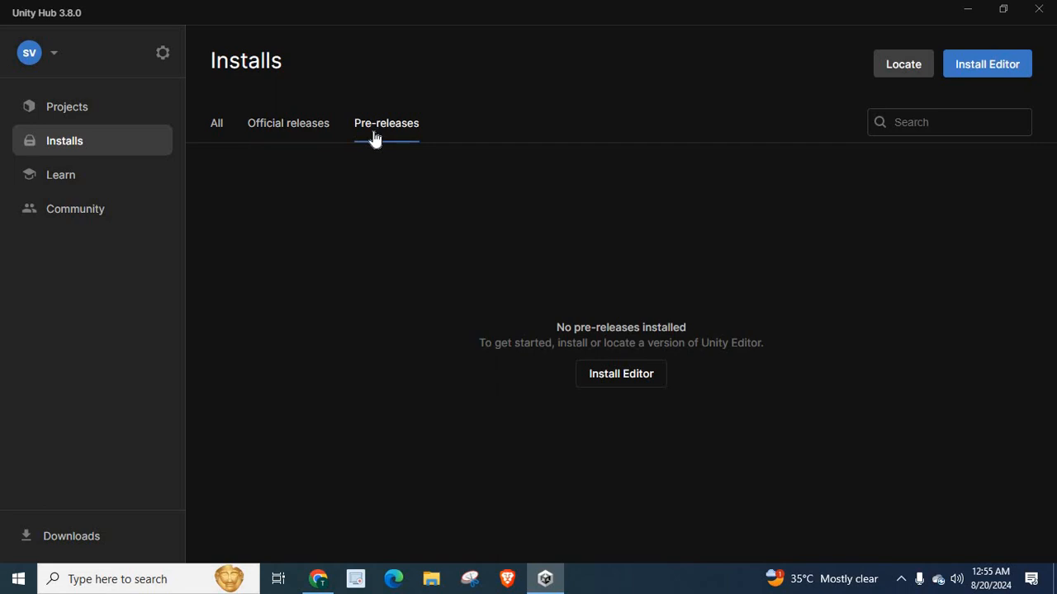
{"action": "mouse_move", "coordinate": [370, 198]}
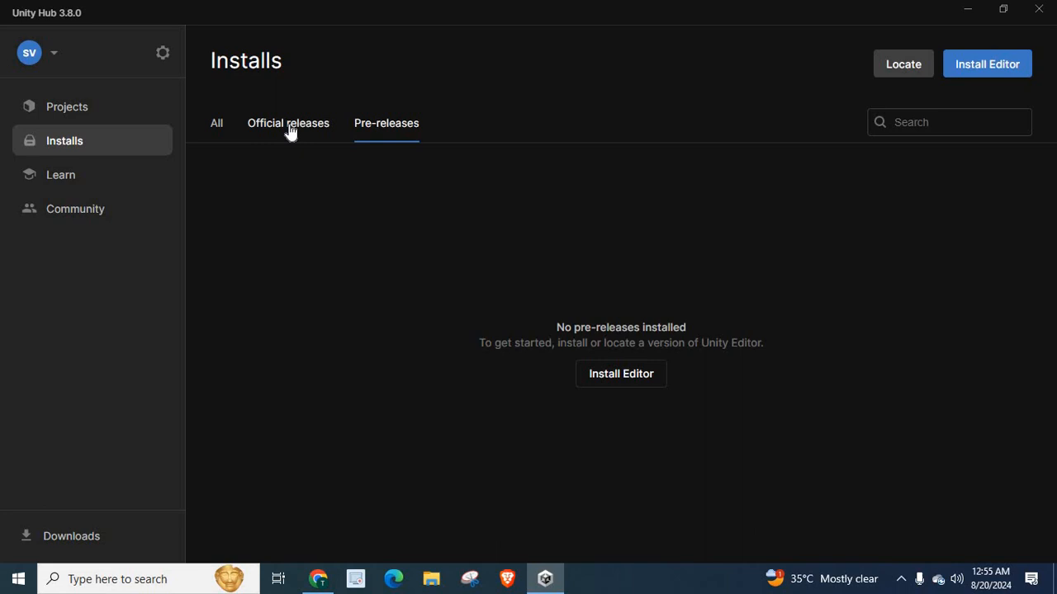
{"action": "left_click", "coordinate": [287, 122]}
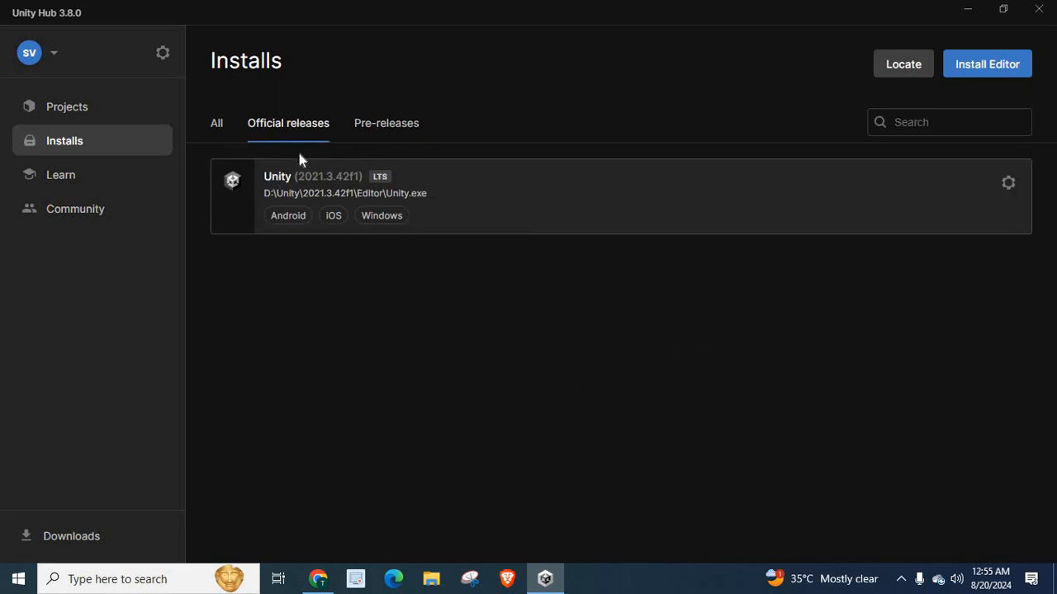
{"action": "mouse_move", "coordinate": [274, 192]}
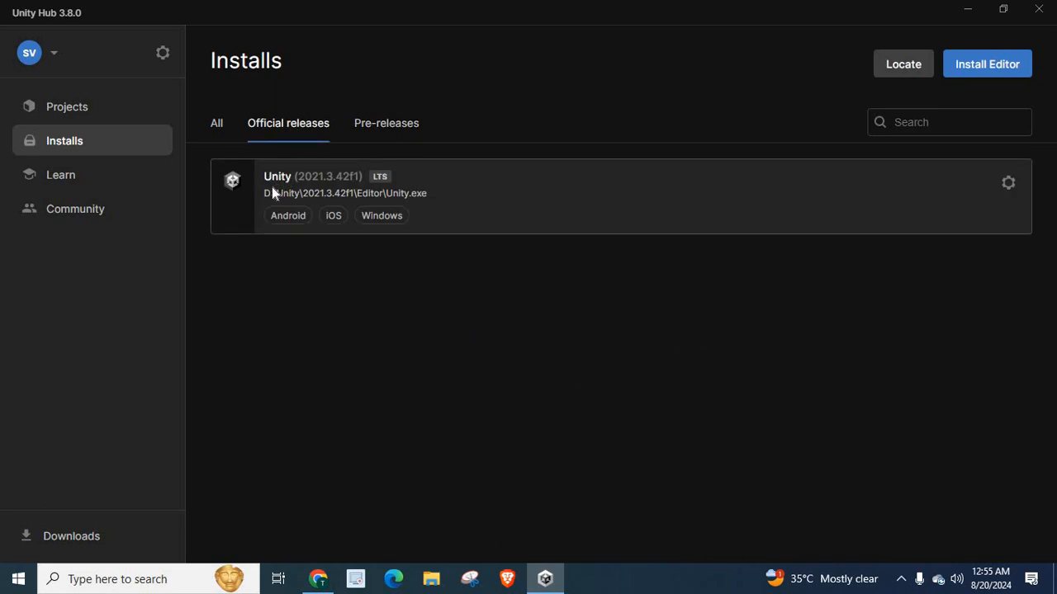
{"action": "mouse_move", "coordinate": [895, 218]}
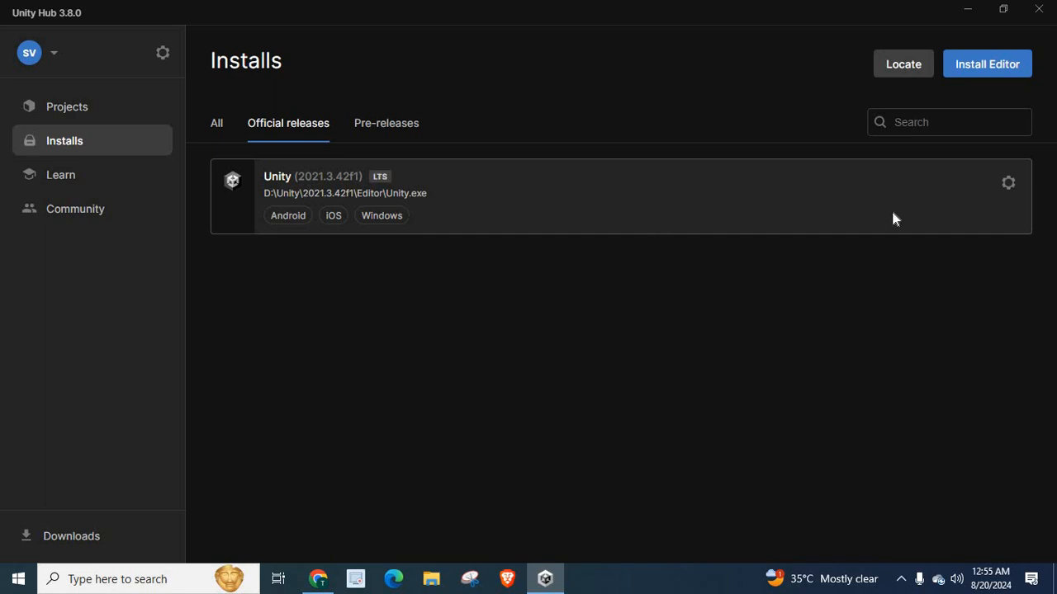
{"action": "mouse_move", "coordinate": [1007, 182]}
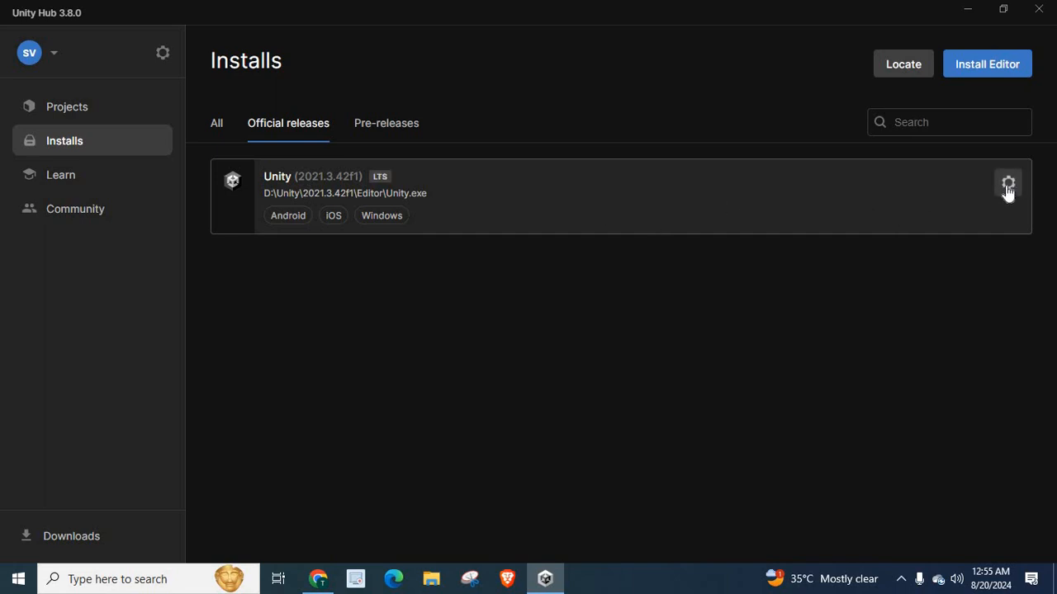
Step: From the Unity 2021.3.42f1 install's gear menu, choose Add modules
{"action": "left_click", "coordinate": [1007, 182]}
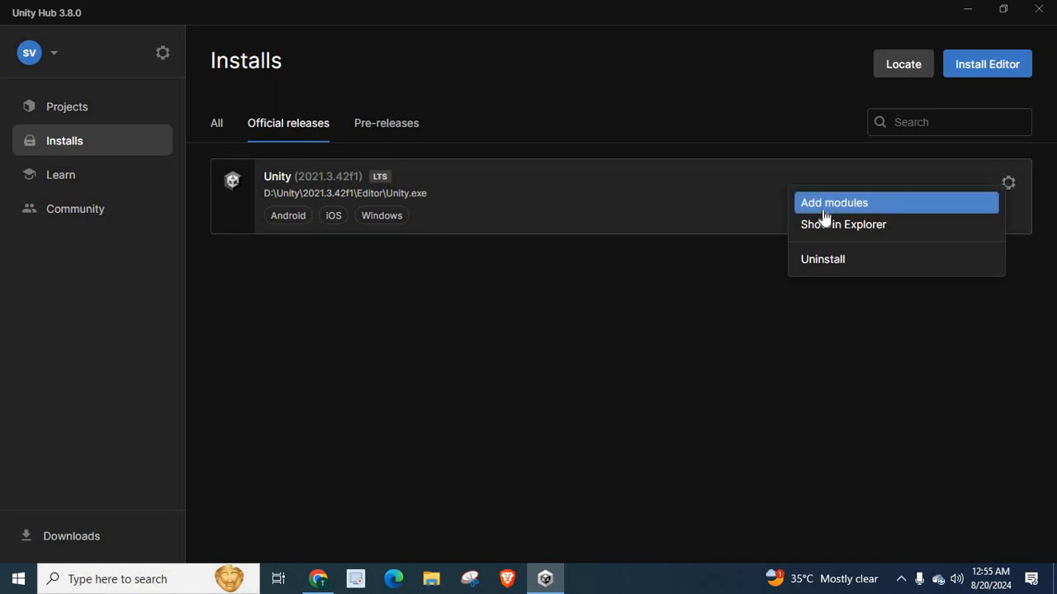
{"action": "left_click", "coordinate": [834, 202]}
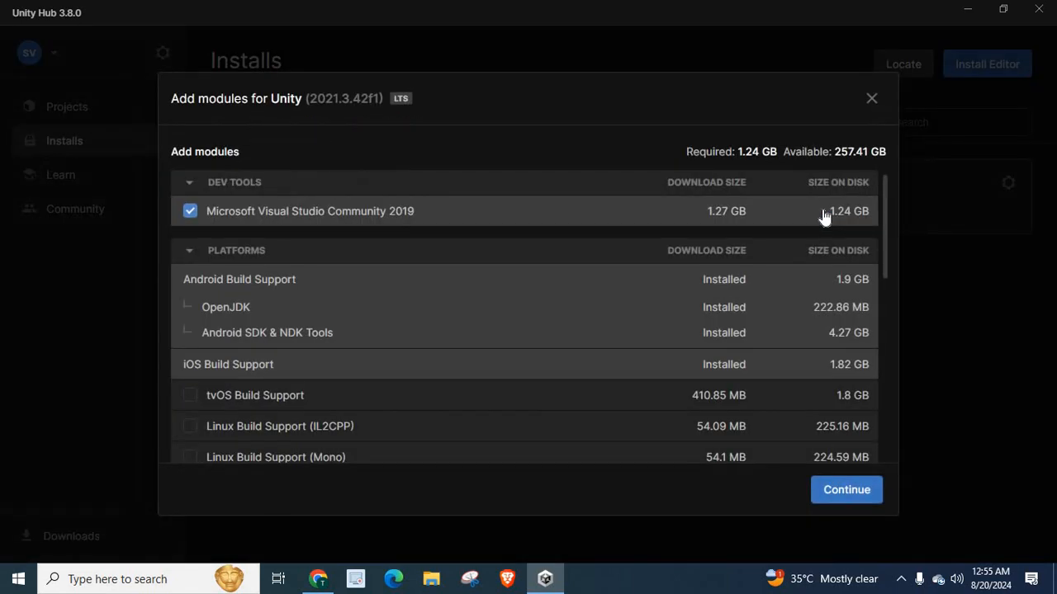
{"action": "mouse_move", "coordinate": [287, 157]}
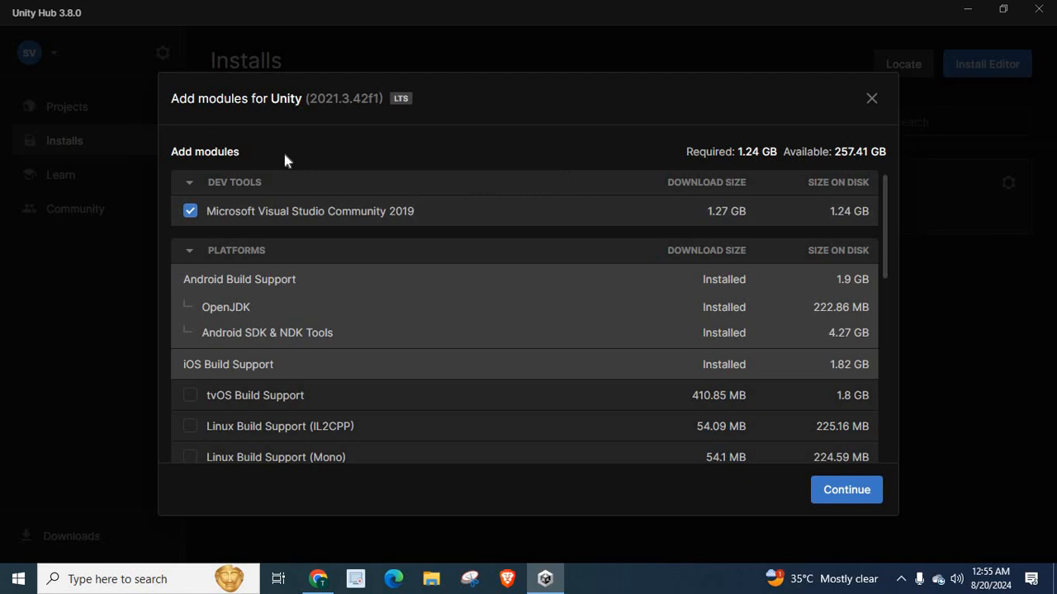
{"action": "mouse_move", "coordinate": [337, 106]}
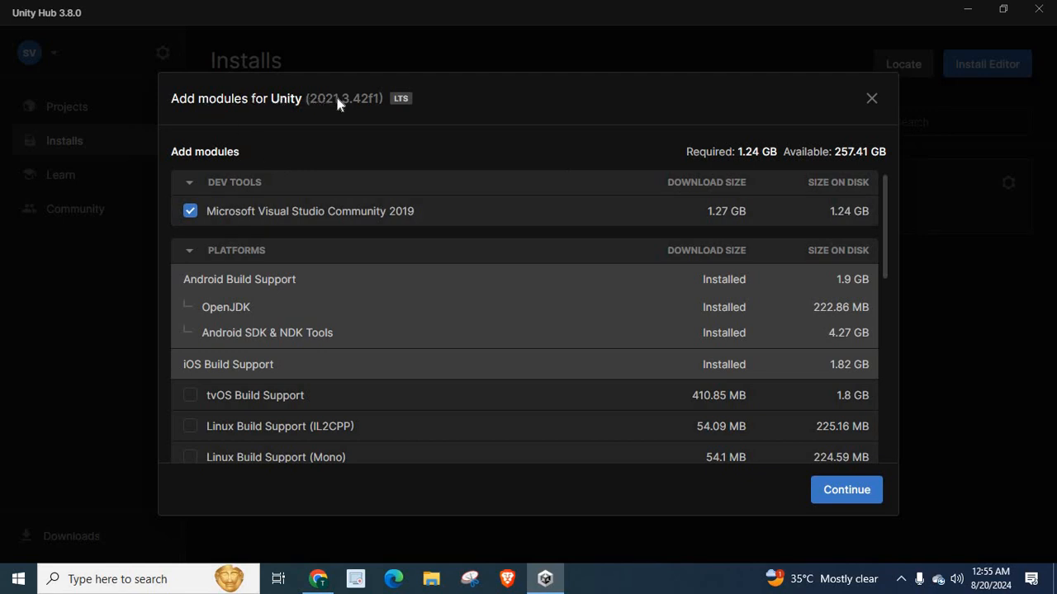
{"action": "mouse_move", "coordinate": [375, 107]}
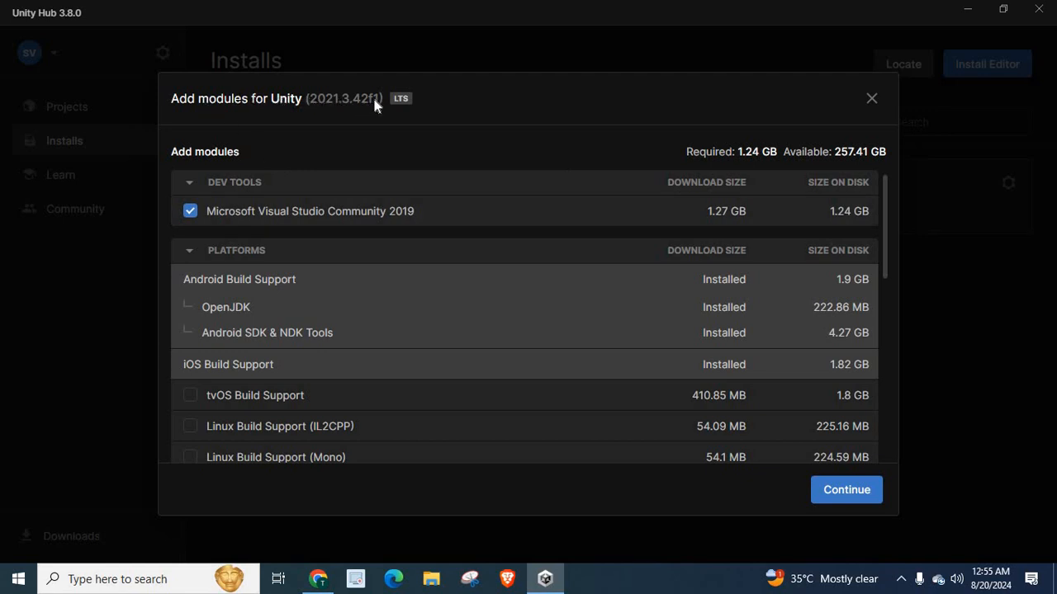
{"action": "mouse_move", "coordinate": [757, 218]}
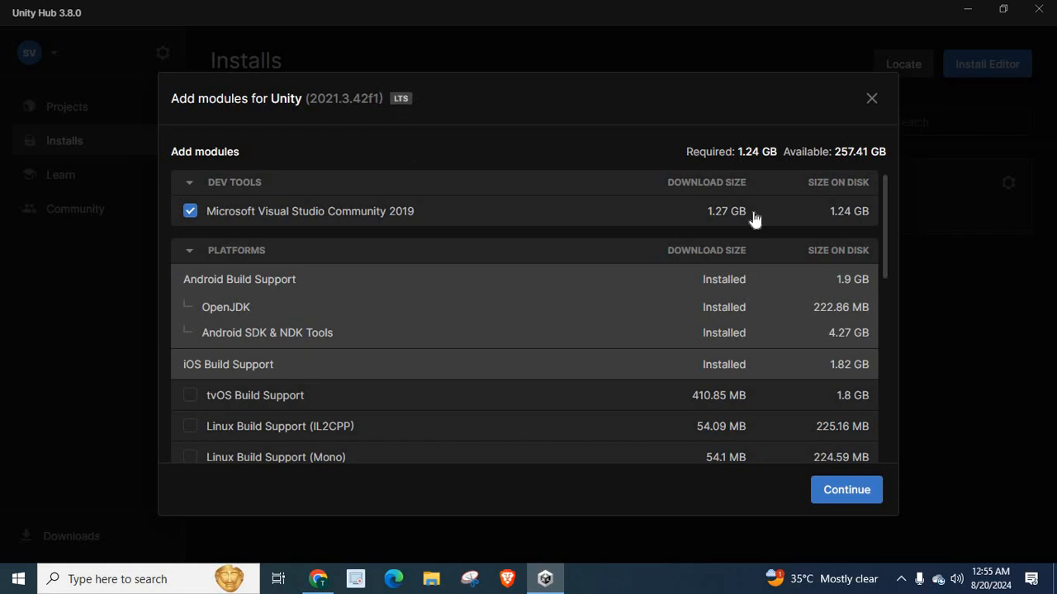
{"action": "mouse_move", "coordinate": [889, 215]}
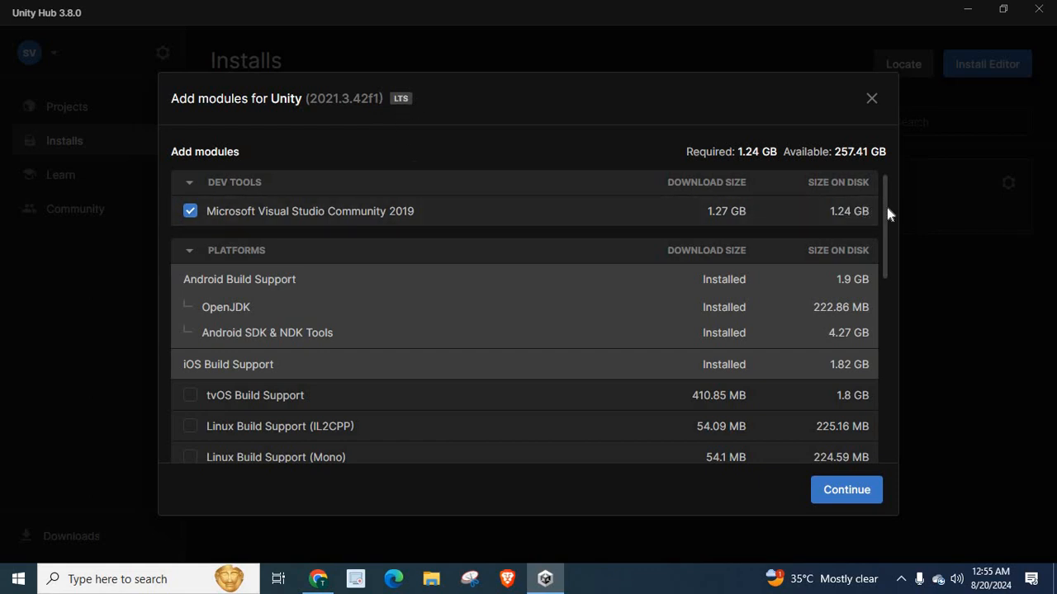
{"action": "scroll", "scroll_direction": "down", "scroll_amount": 3}
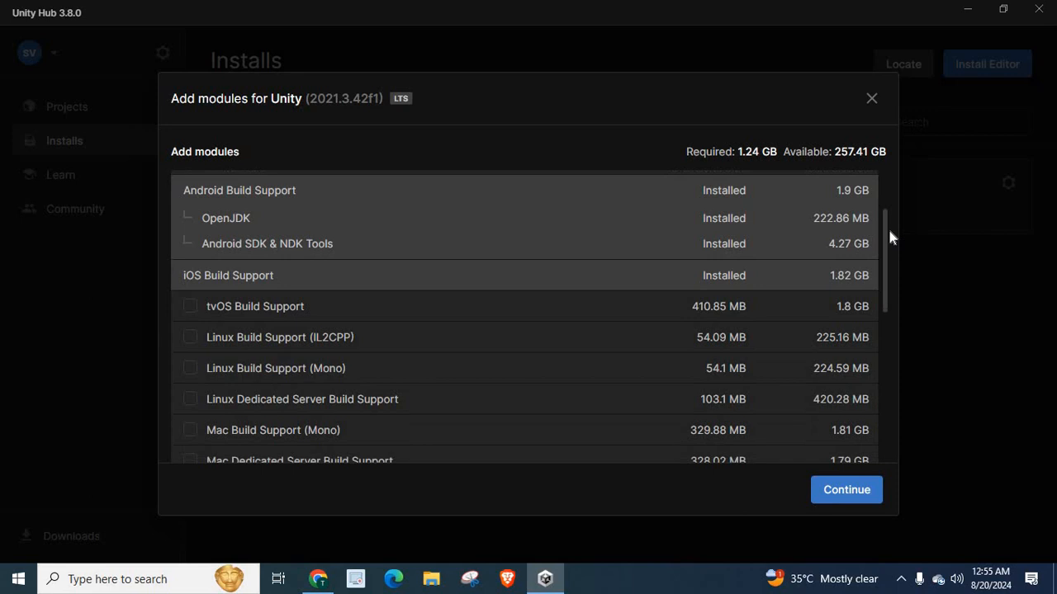
{"action": "scroll", "scroll_direction": "down", "scroll_amount": 3}
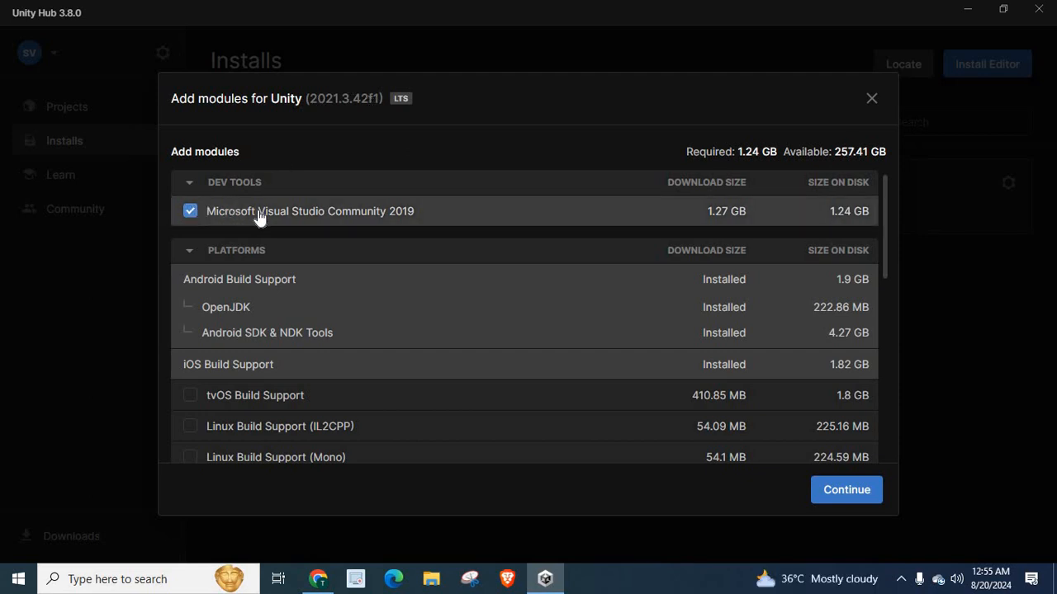
{"action": "mouse_move", "coordinate": [379, 214]}
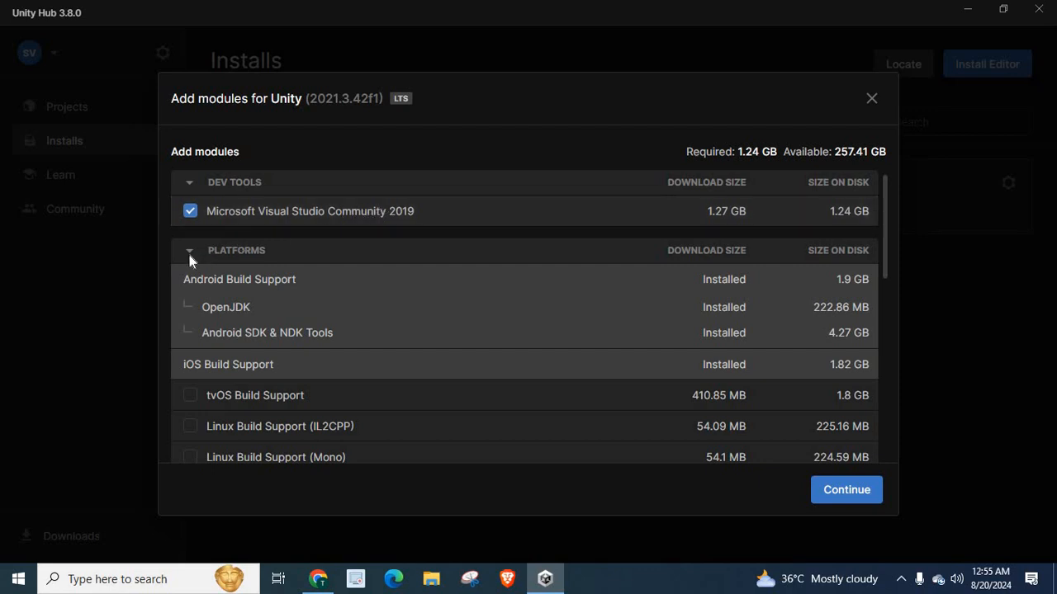
{"action": "mouse_move", "coordinate": [213, 300]}
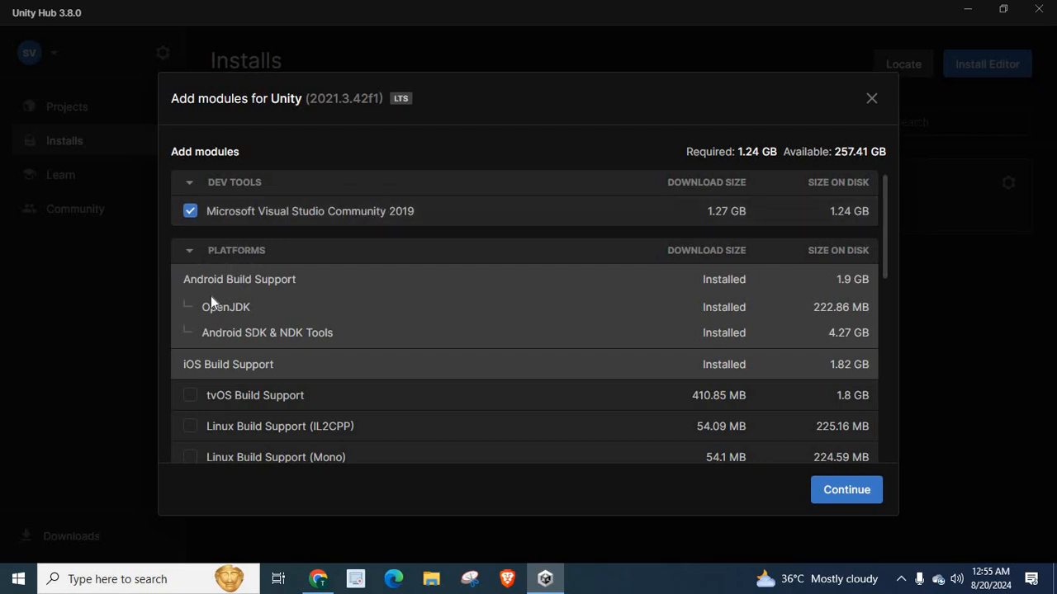
{"action": "mouse_move", "coordinate": [297, 281]}
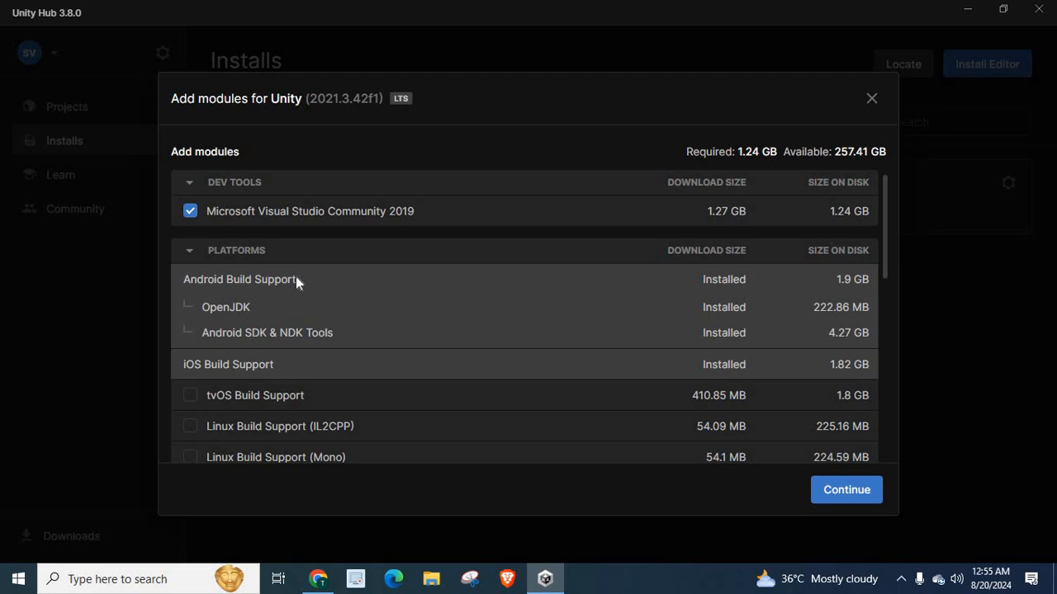
{"action": "mouse_move", "coordinate": [208, 317]}
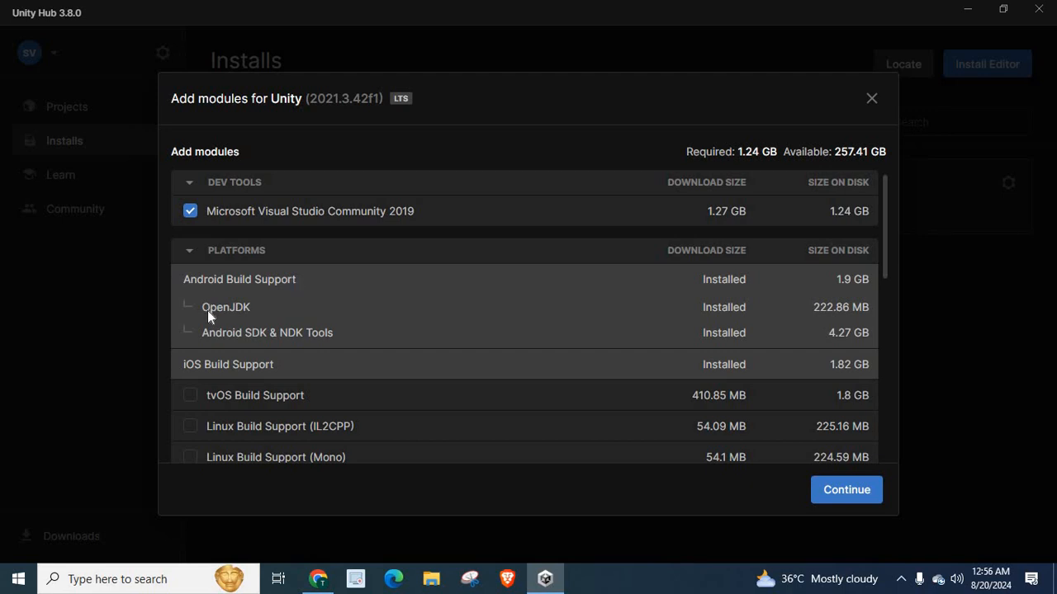
{"action": "mouse_move", "coordinate": [273, 334]}
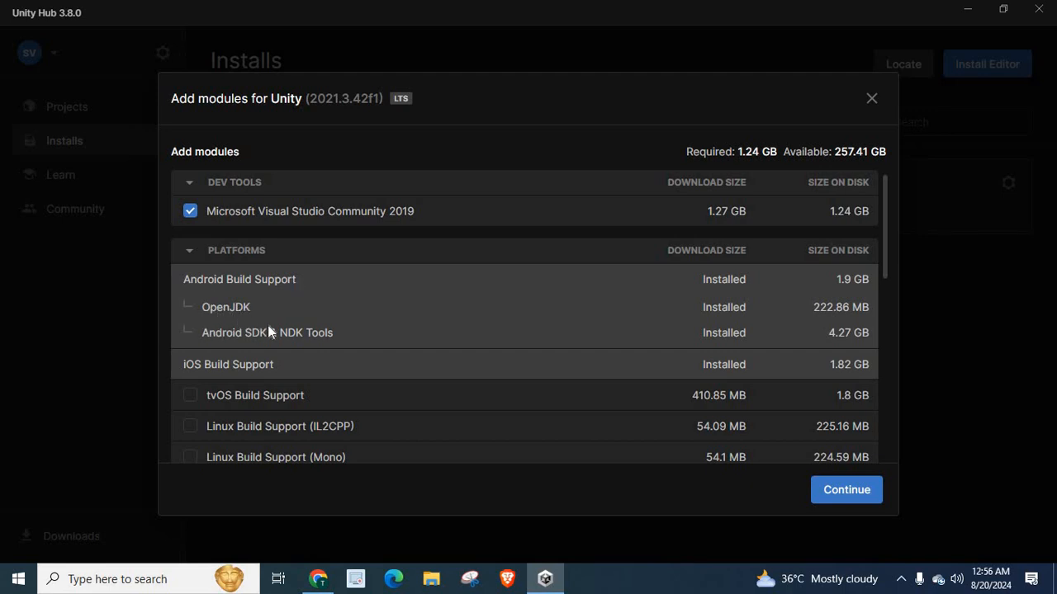
{"action": "mouse_move", "coordinate": [327, 334]}
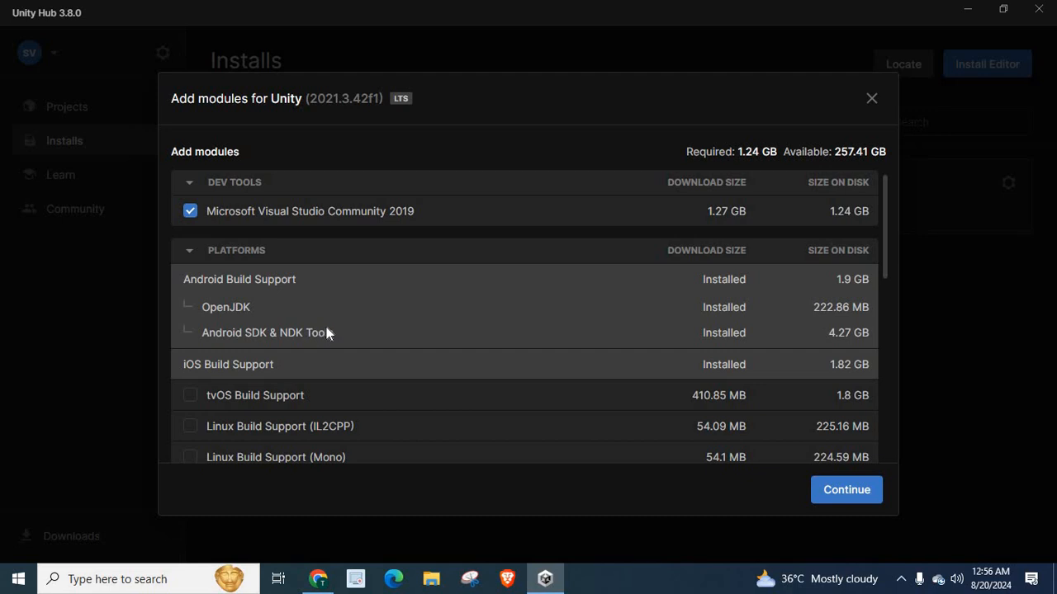
{"action": "mouse_move", "coordinate": [205, 376]}
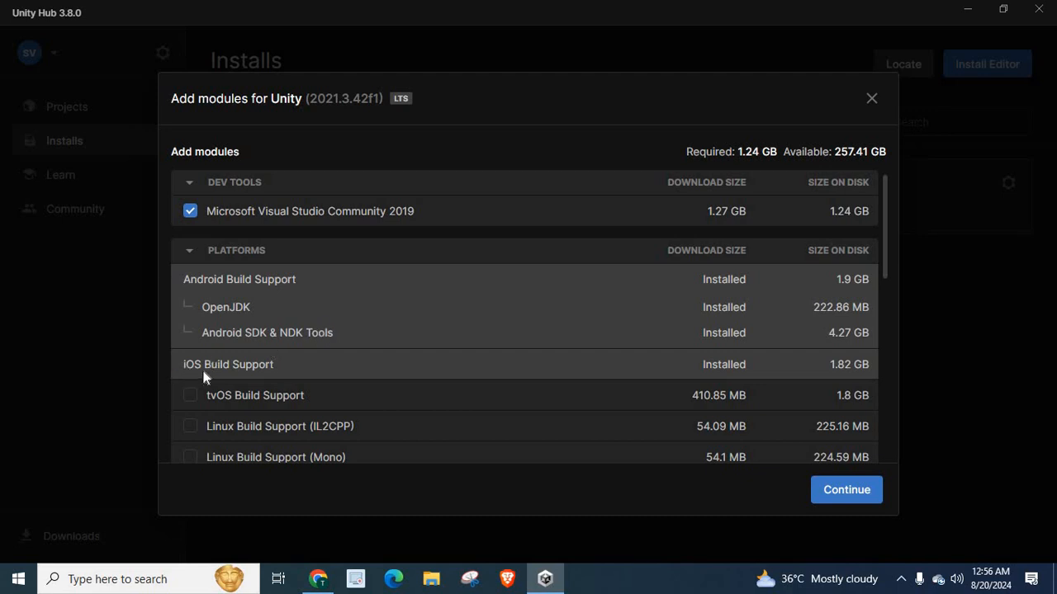
{"action": "mouse_move", "coordinate": [185, 374]}
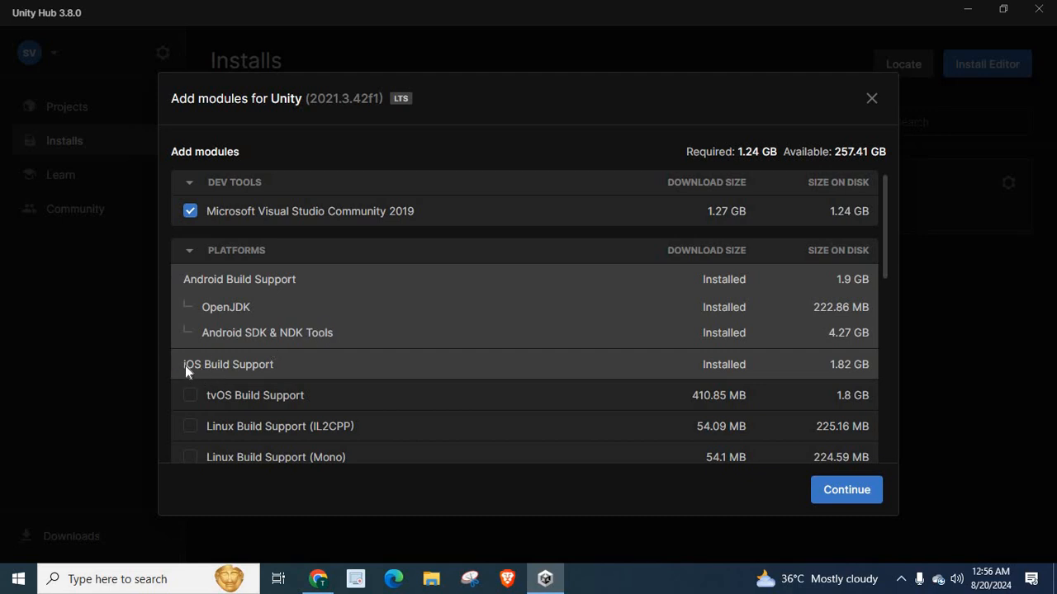
{"action": "mouse_move", "coordinate": [277, 365]}
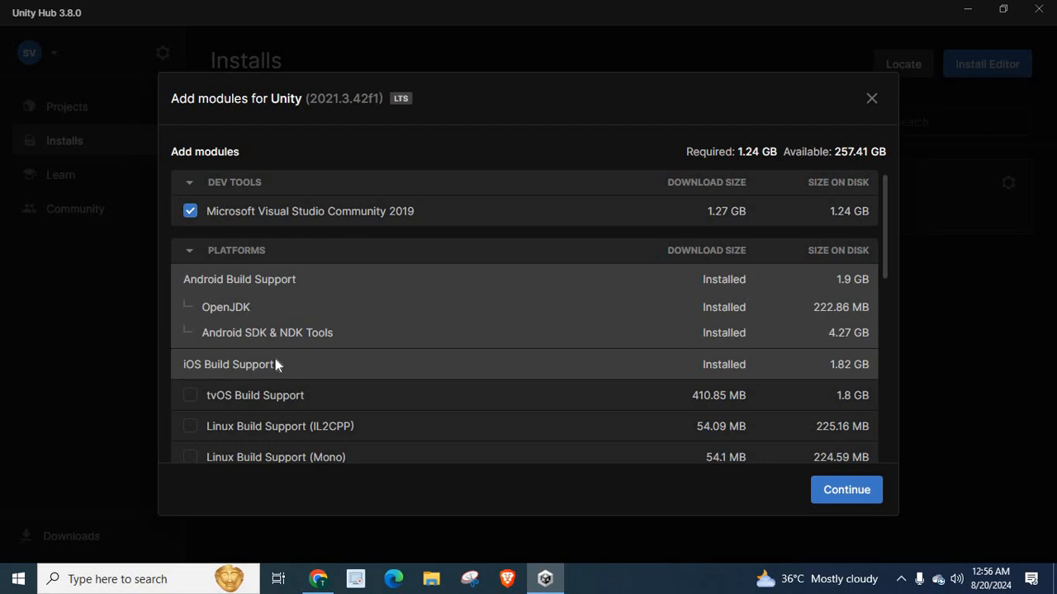
{"action": "mouse_move", "coordinate": [898, 276]}
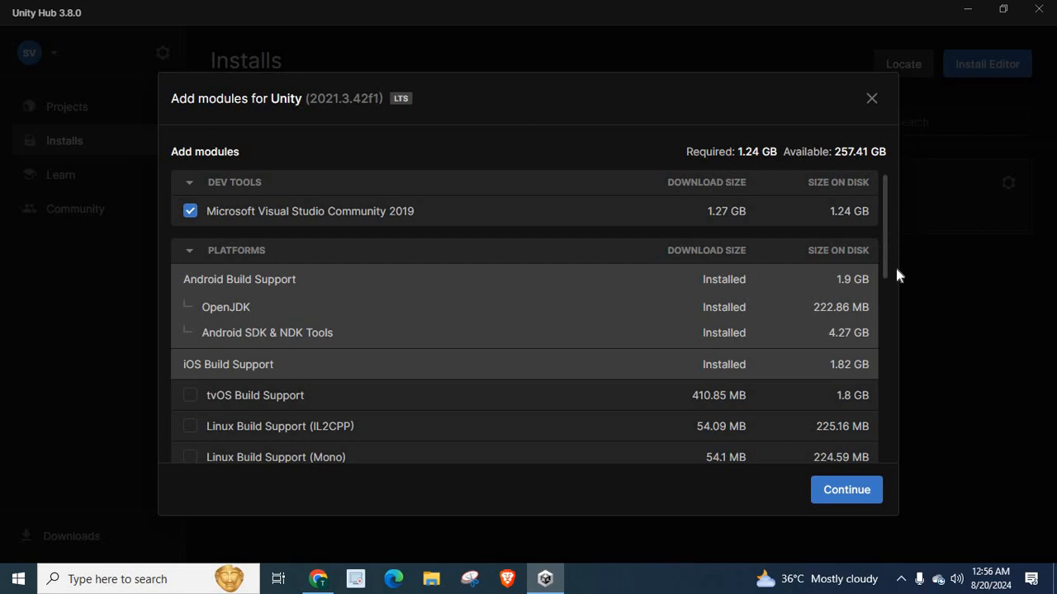
{"action": "scroll", "scroll_direction": "down", "scroll_amount": 3}
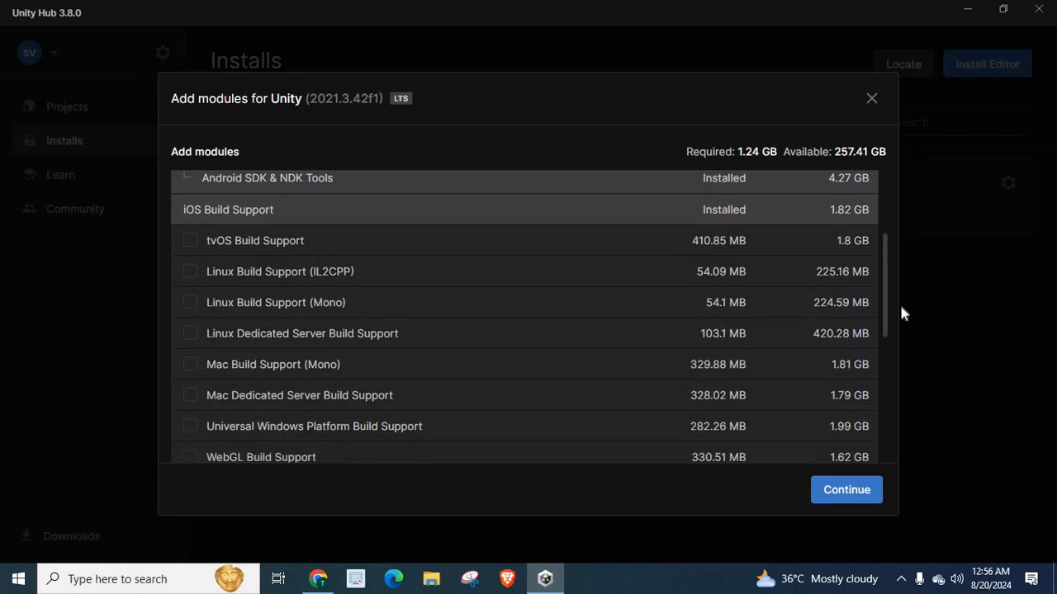
{"action": "scroll", "scroll_direction": "down", "scroll_amount": 3}
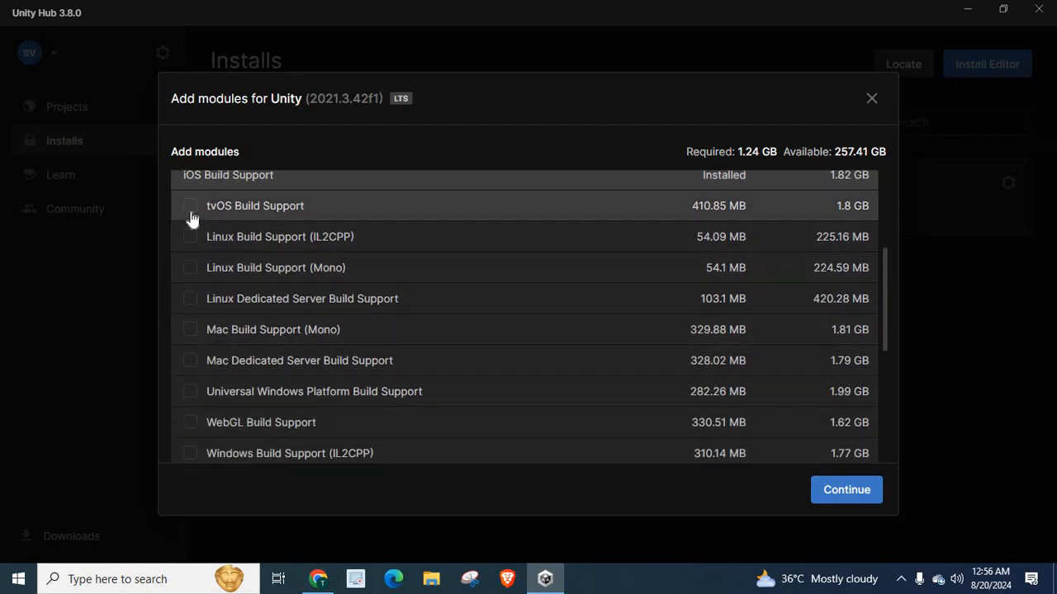
{"action": "mouse_move", "coordinate": [297, 240]}
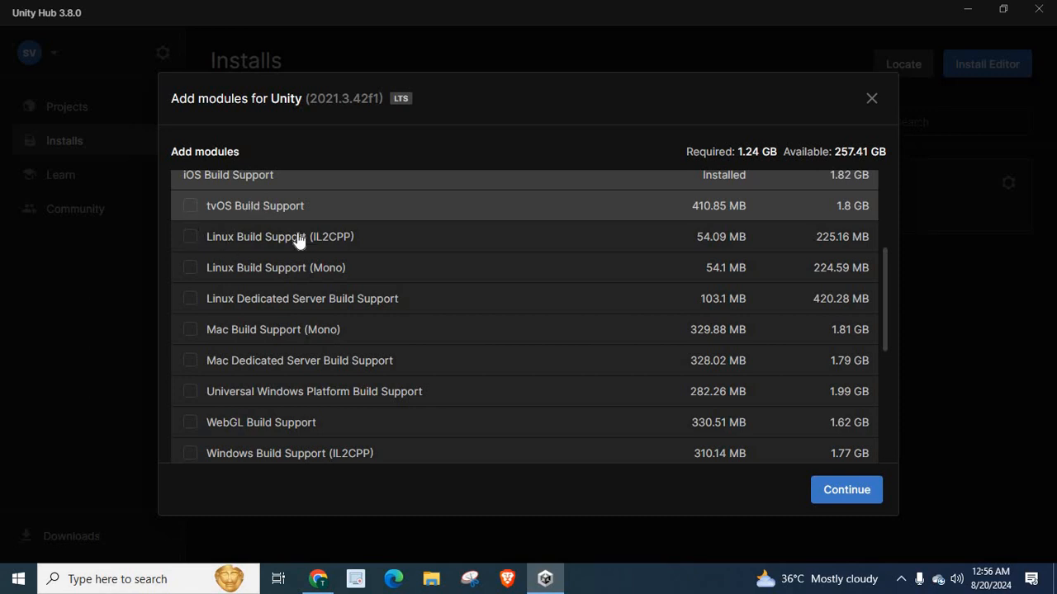
{"action": "mouse_move", "coordinate": [241, 267]}
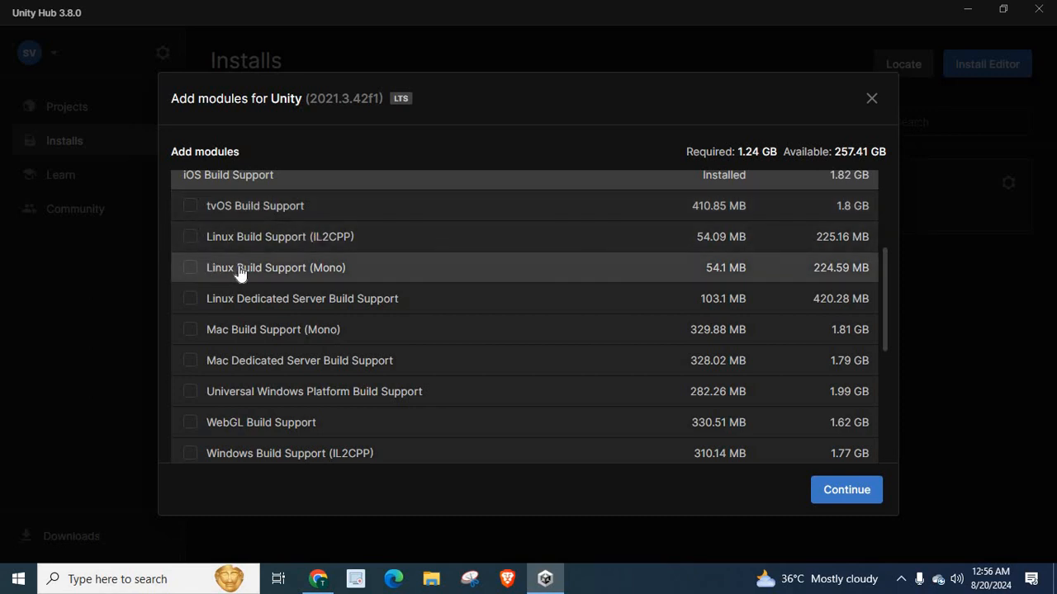
{"action": "mouse_move", "coordinate": [333, 274]}
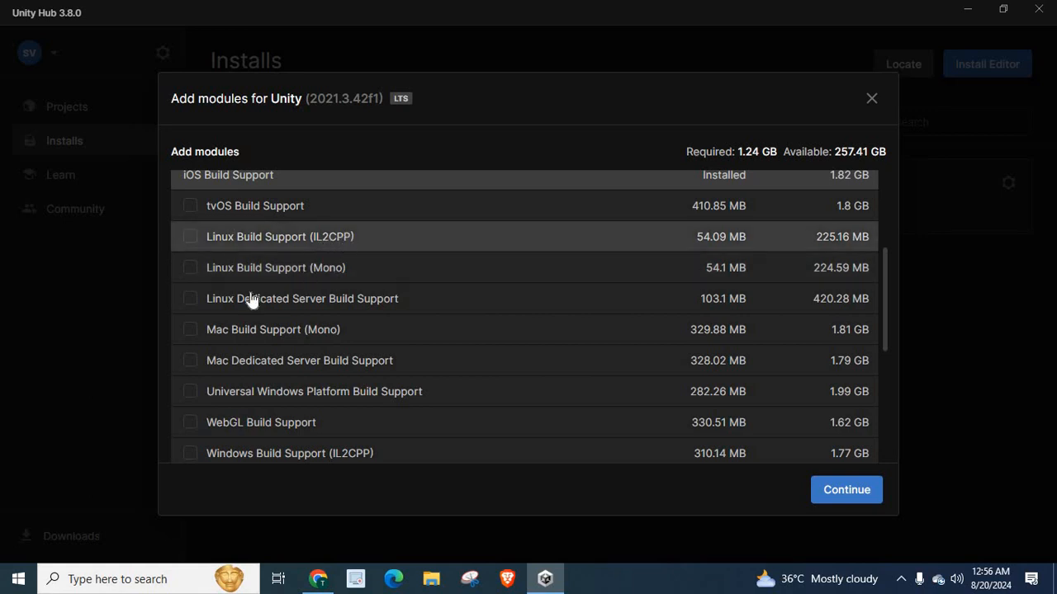
{"action": "mouse_move", "coordinate": [354, 309]}
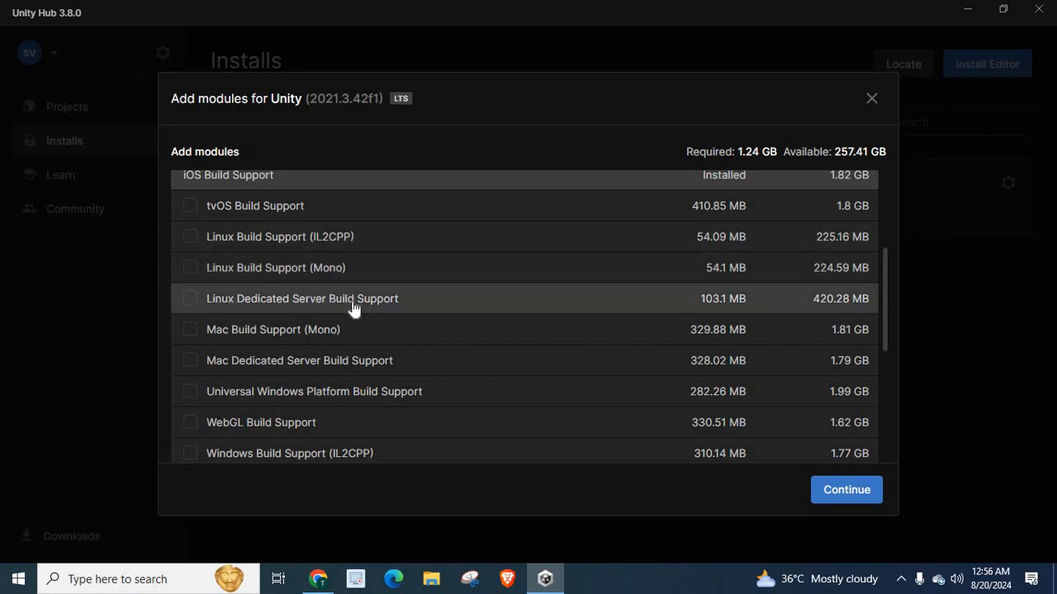
{"action": "mouse_move", "coordinate": [347, 330]}
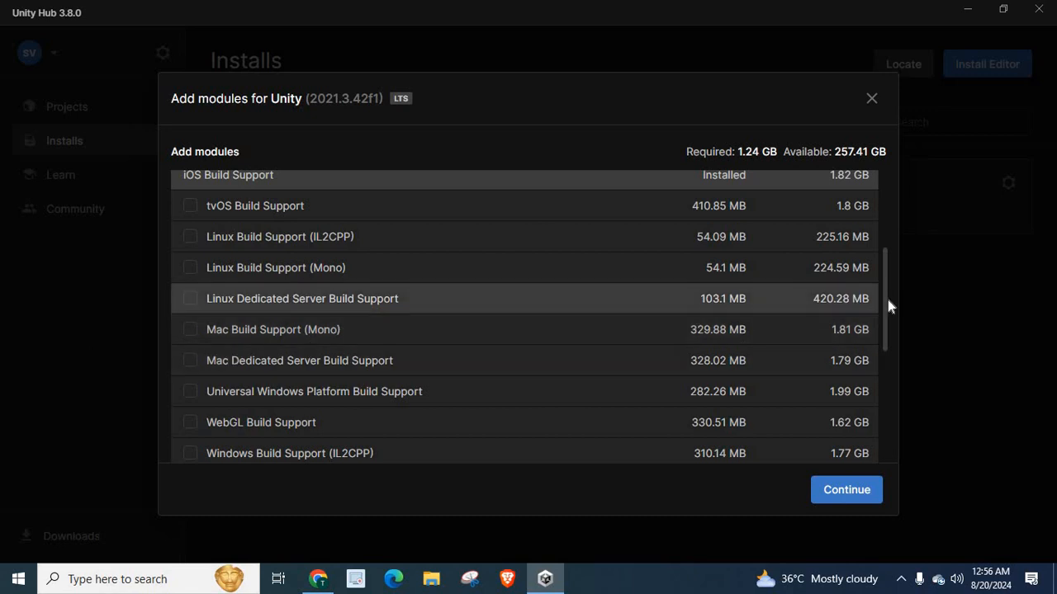
{"action": "scroll", "scroll_direction": "down", "scroll_amount": 3}
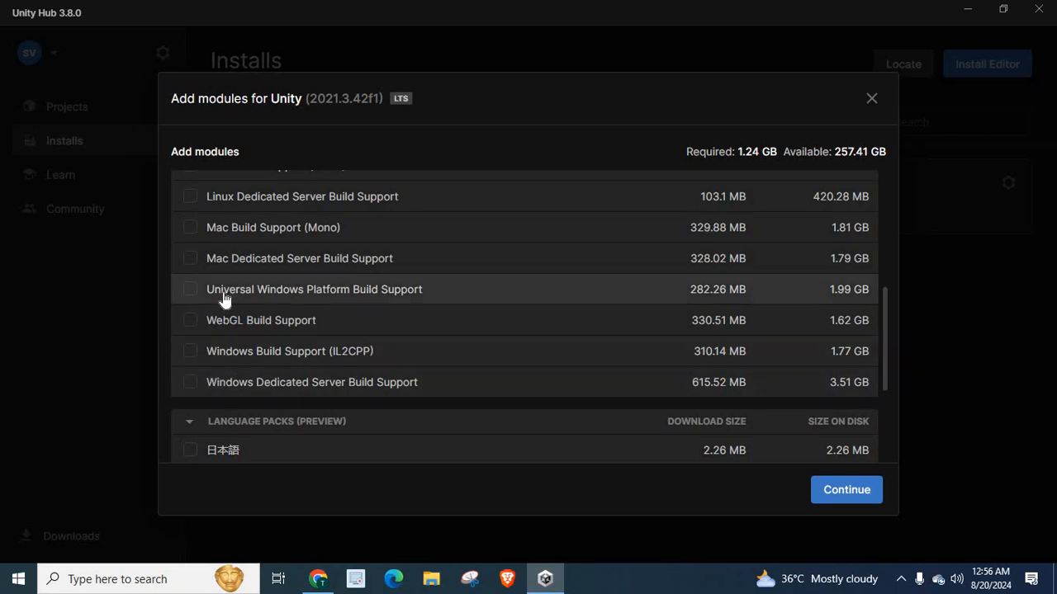
{"action": "mouse_move", "coordinate": [274, 320]}
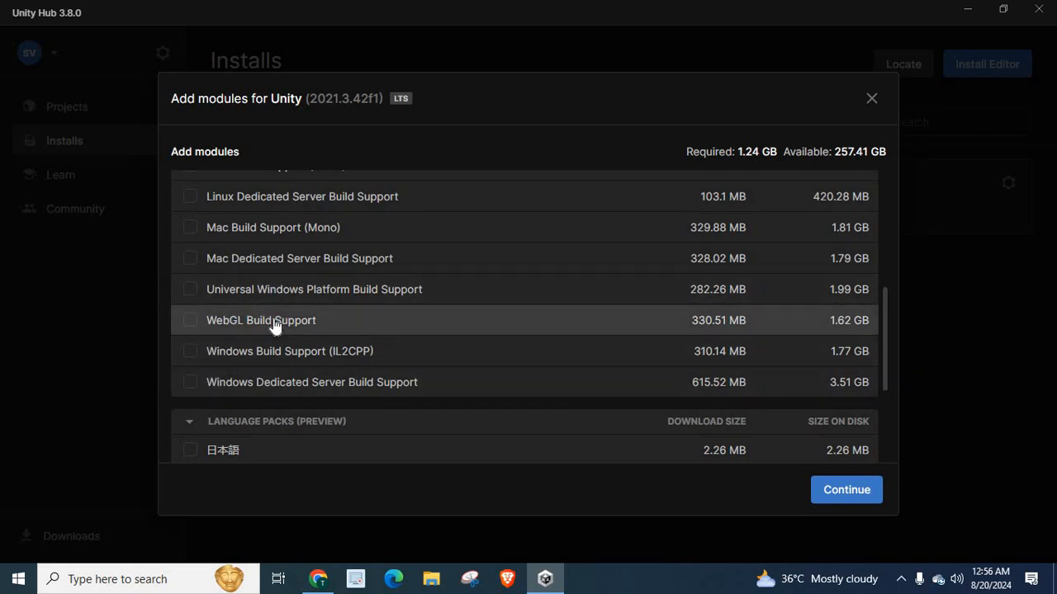
{"action": "mouse_move", "coordinate": [337, 106]}
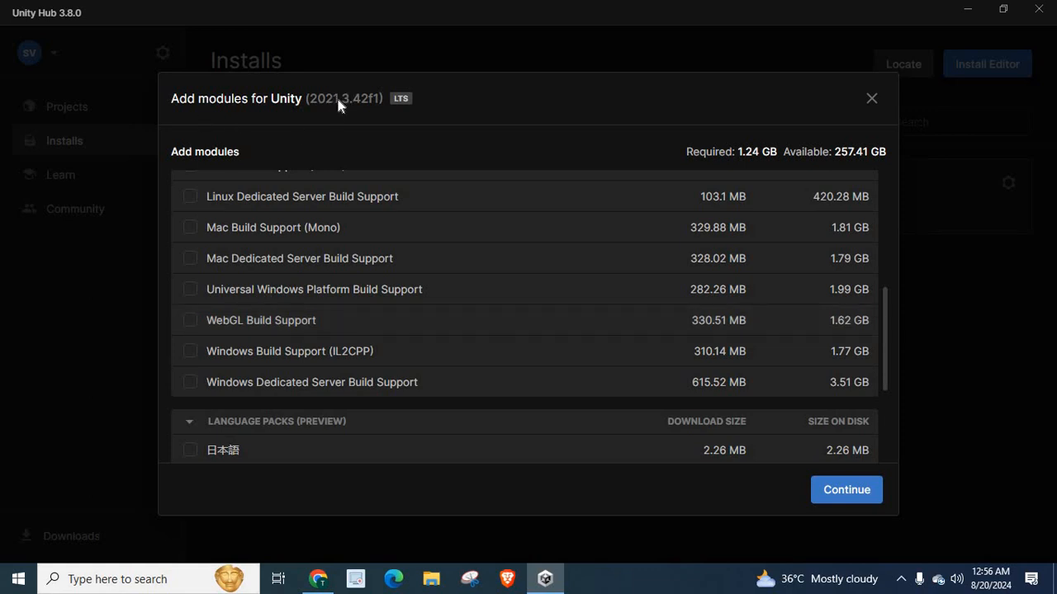
{"action": "mouse_move", "coordinate": [202, 310]}
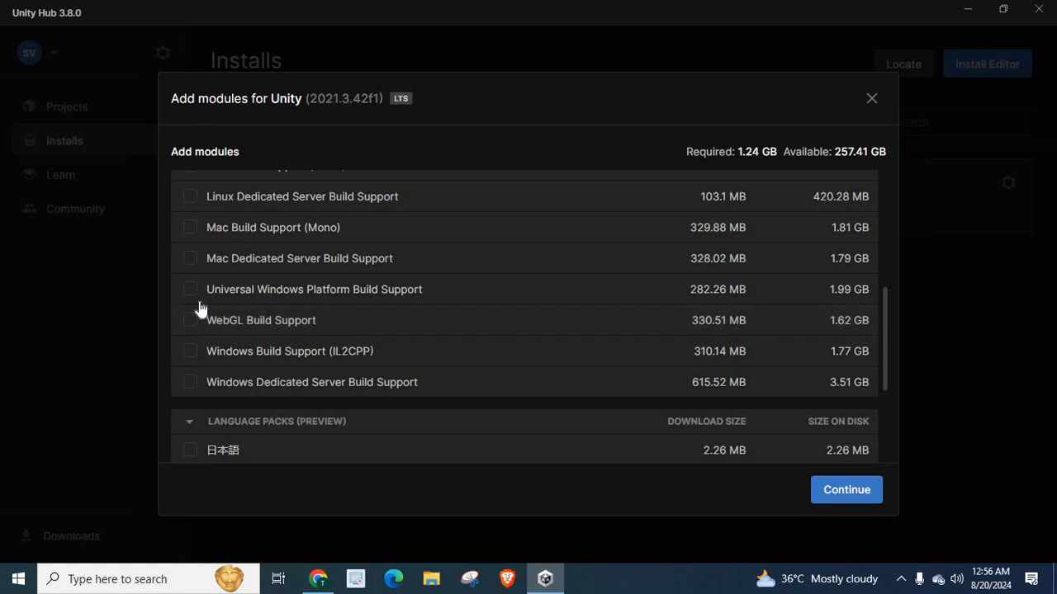
{"action": "mouse_move", "coordinate": [329, 350]}
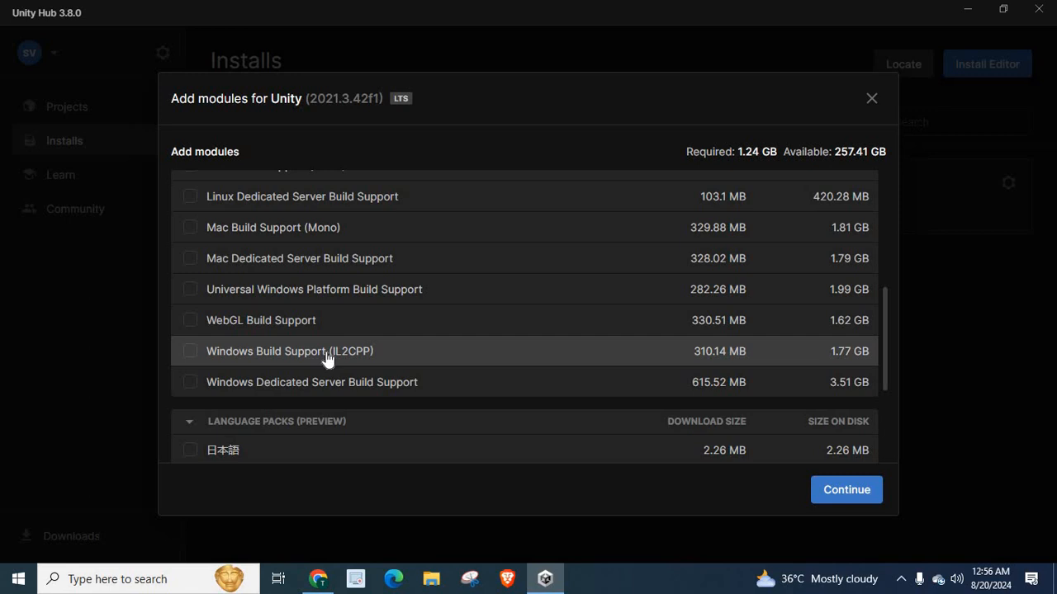
{"action": "mouse_move", "coordinate": [344, 360]}
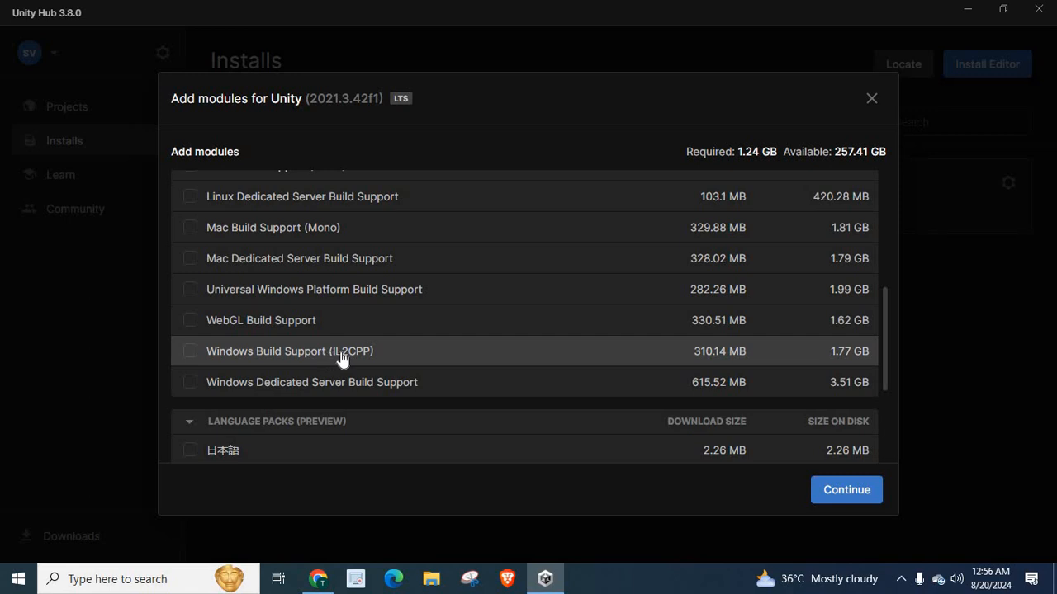
{"action": "mouse_move", "coordinate": [300, 388]}
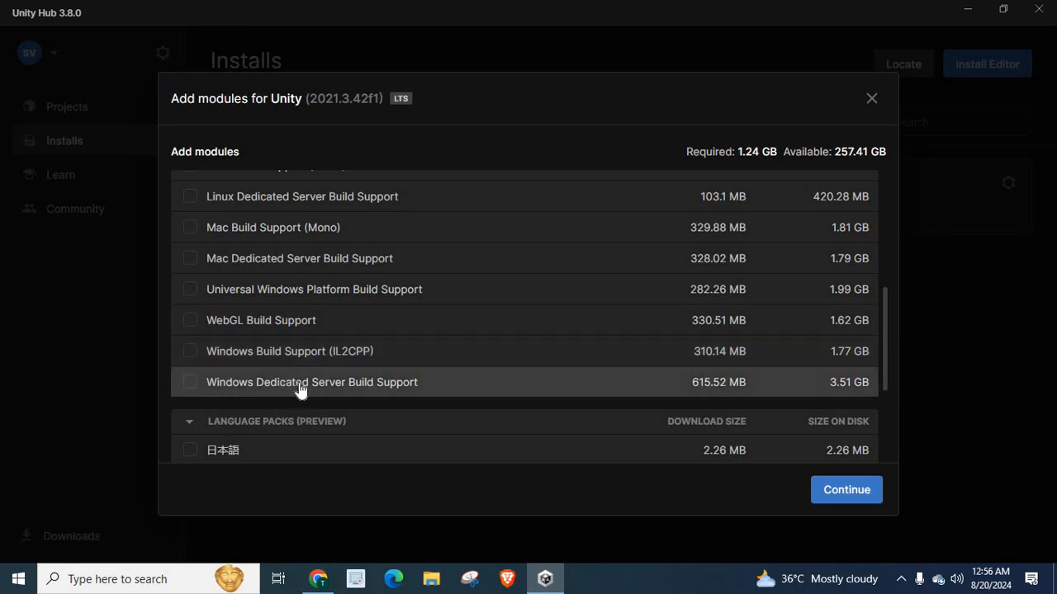
{"action": "mouse_move", "coordinate": [405, 390]}
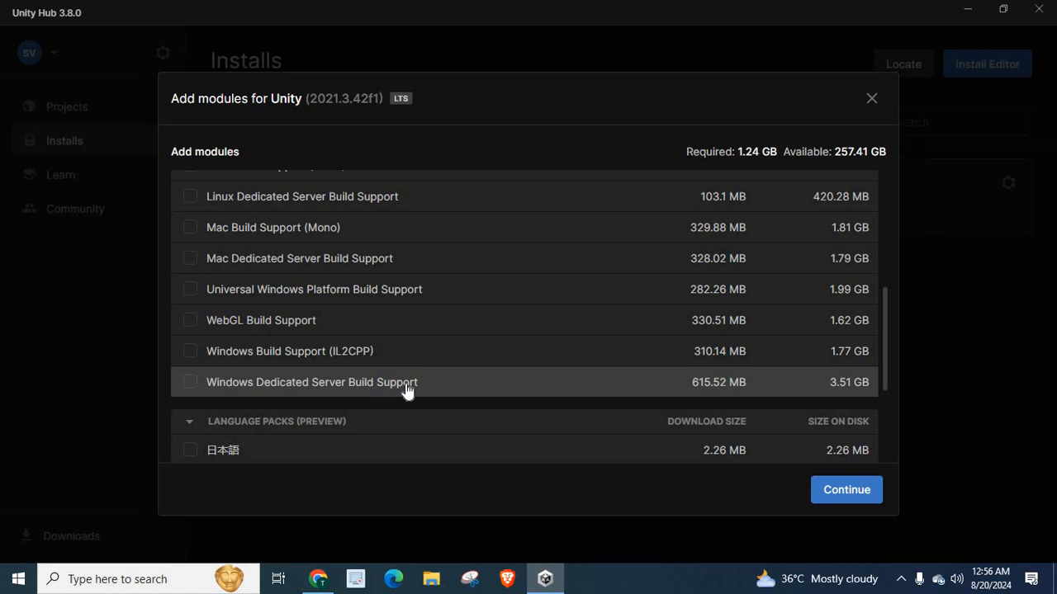
{"action": "mouse_move", "coordinate": [380, 257]}
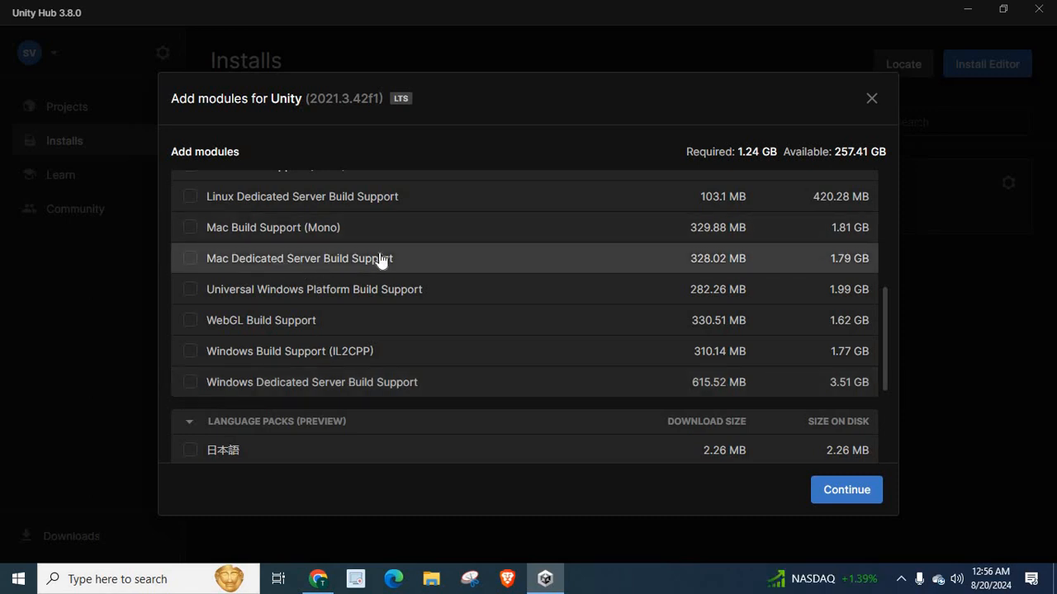
{"action": "mouse_move", "coordinate": [339, 235]}
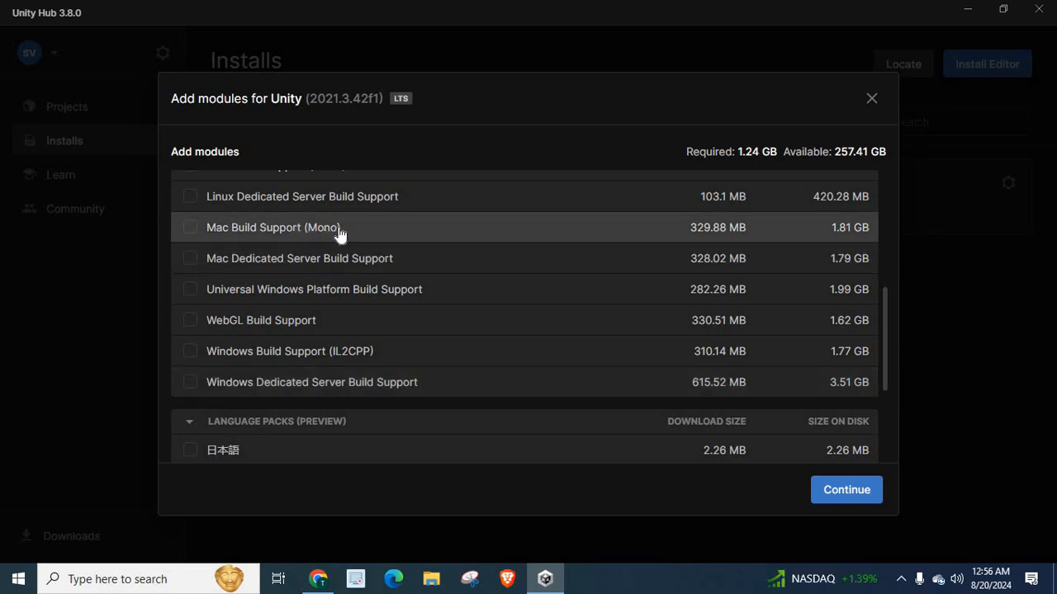
{"action": "mouse_move", "coordinate": [899, 365]}
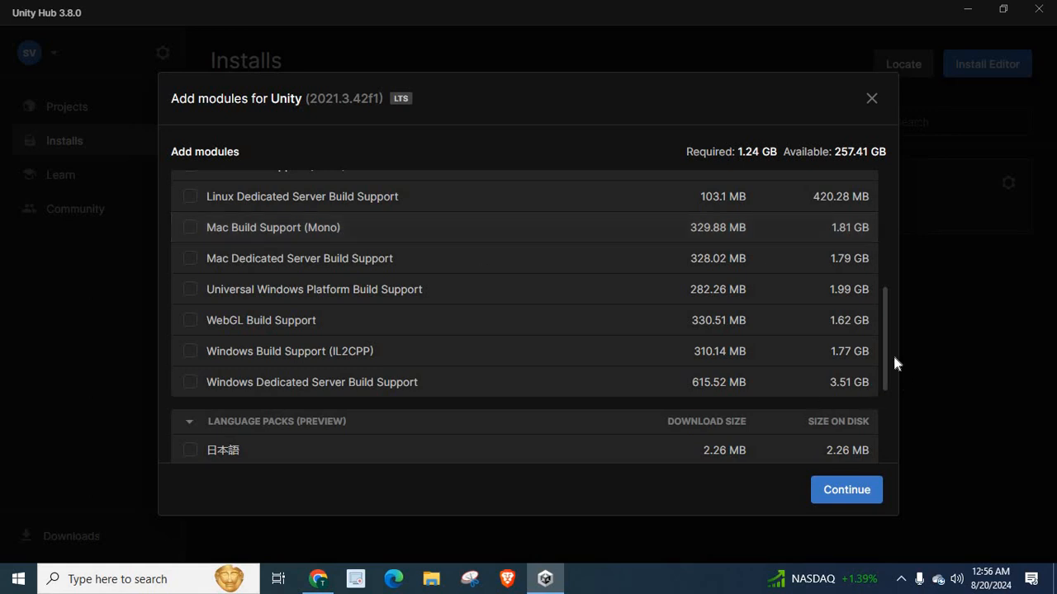
{"action": "scroll", "scroll_direction": "down", "scroll_amount": 3}
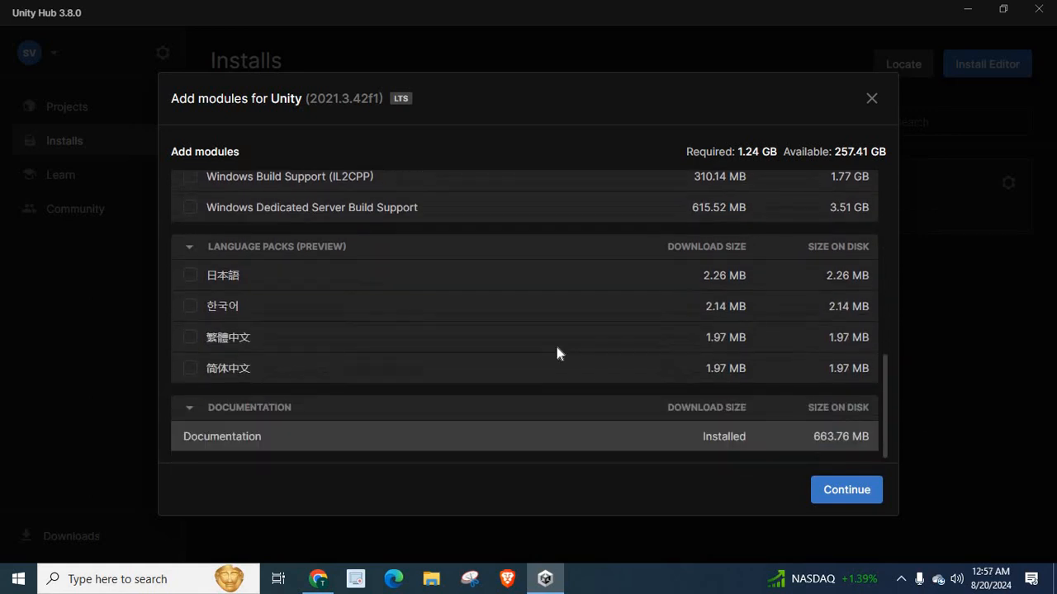
{"action": "mouse_move", "coordinate": [337, 251]}
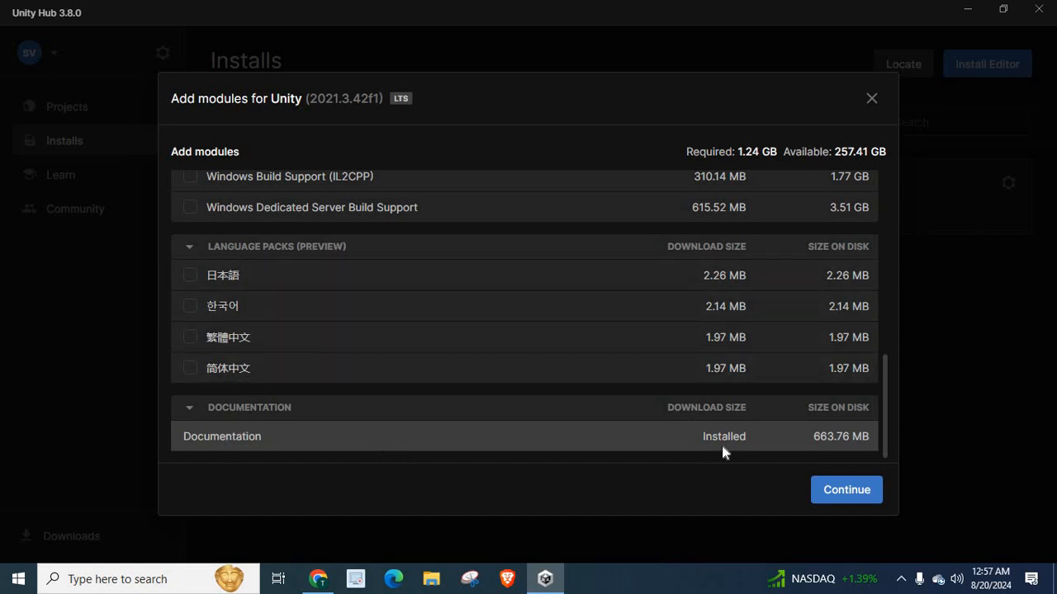
{"action": "mouse_move", "coordinate": [892, 434]}
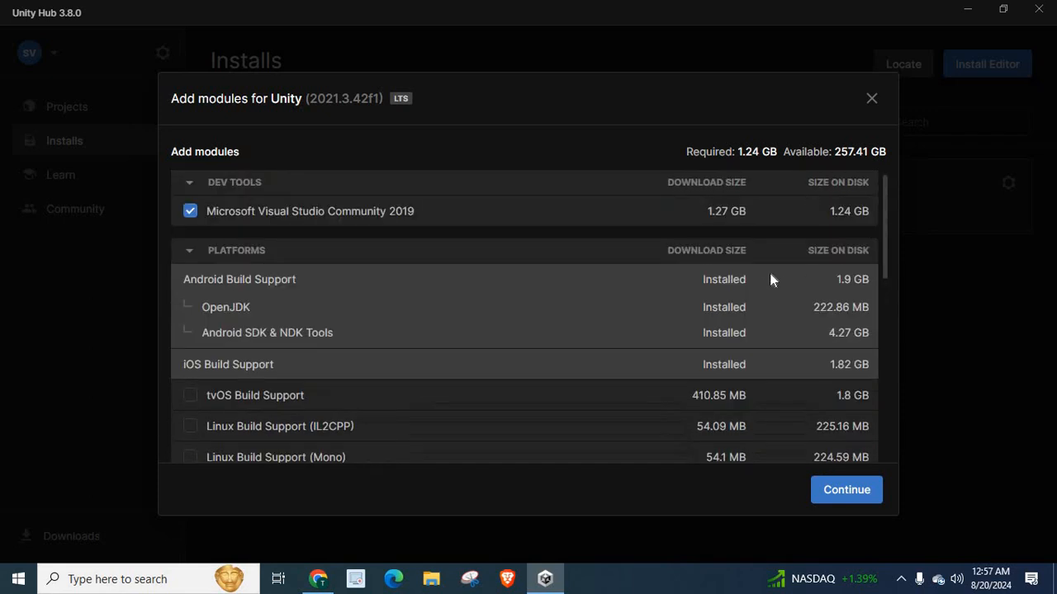
{"action": "mouse_move", "coordinate": [718, 301]}
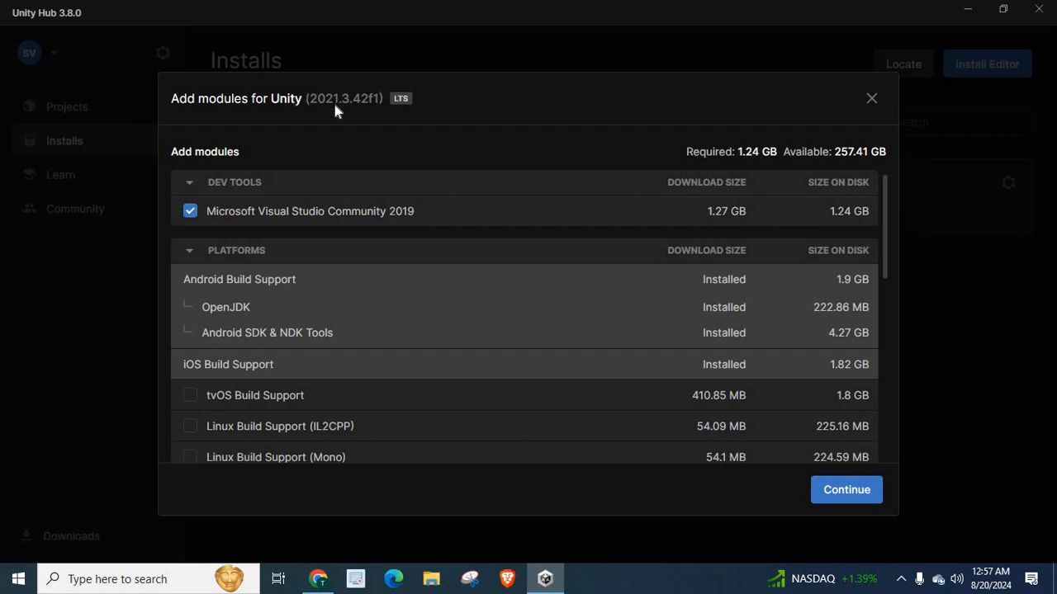
{"action": "mouse_move", "coordinate": [272, 190]}
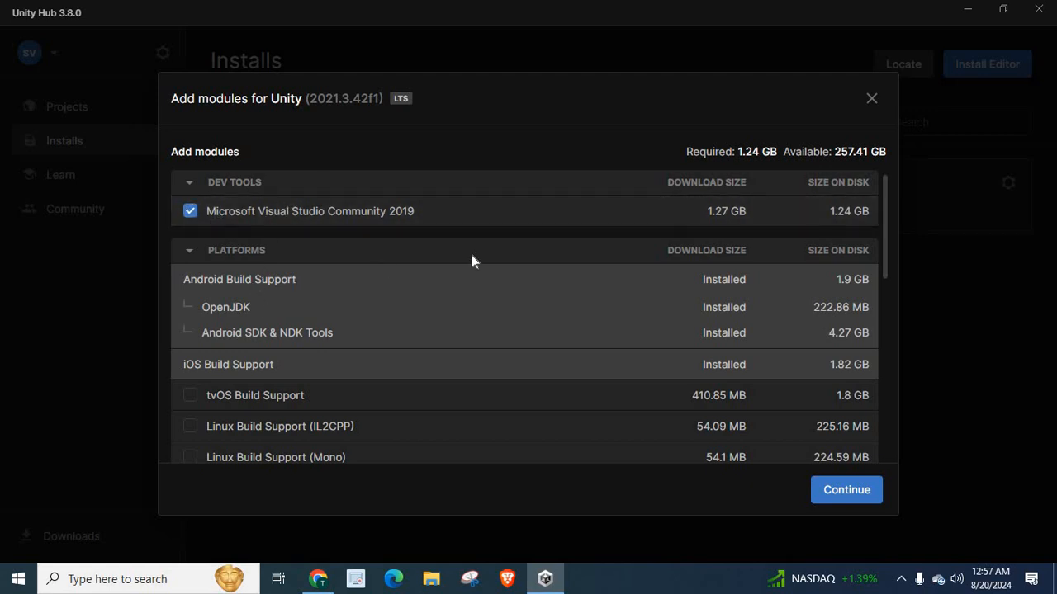
{"action": "mouse_move", "coordinate": [733, 335]}
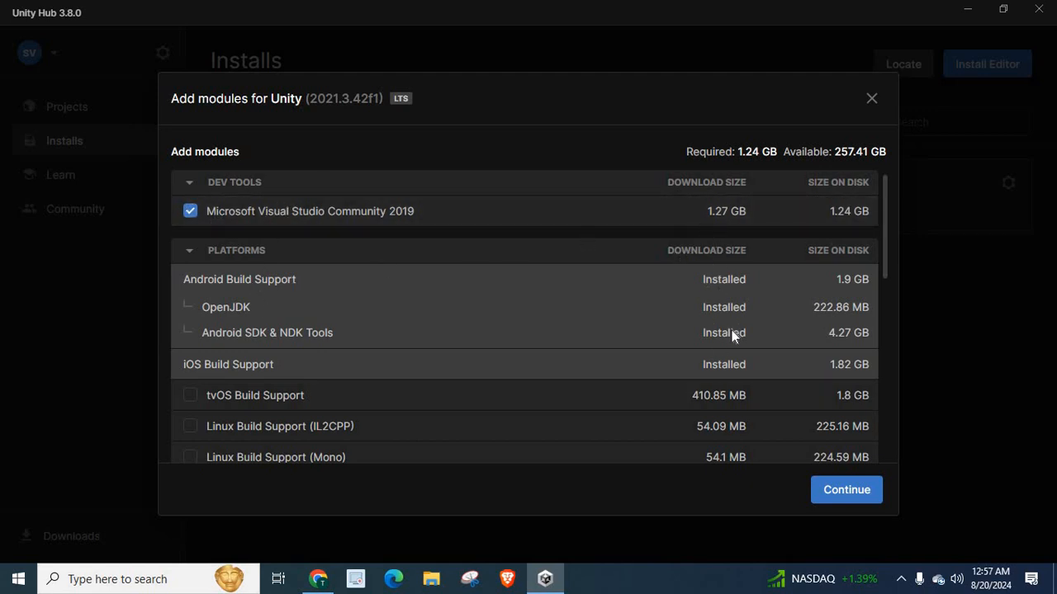
{"action": "mouse_move", "coordinate": [182, 377]}
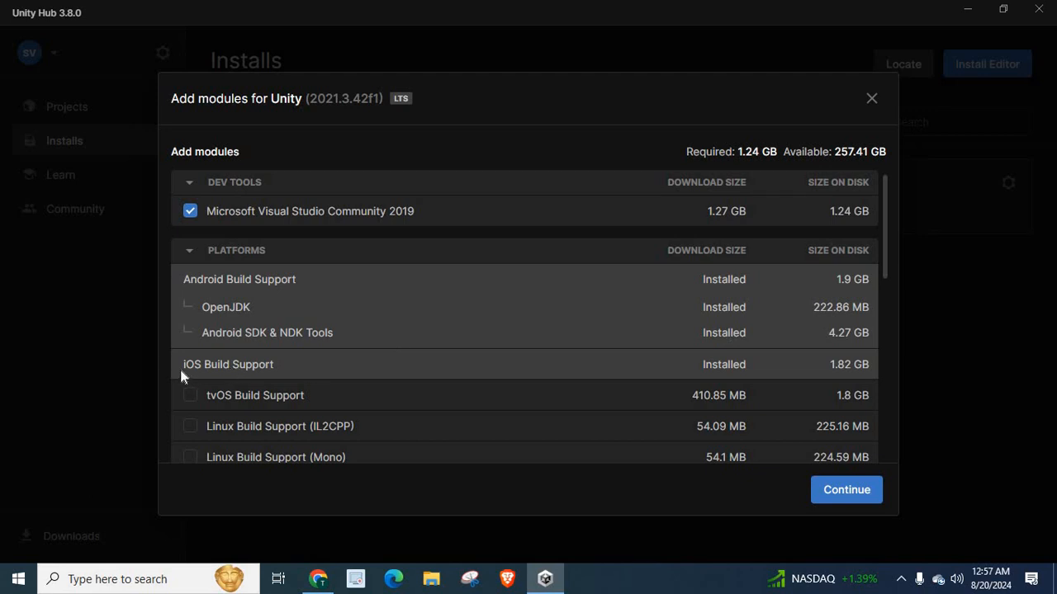
{"action": "mouse_move", "coordinate": [287, 367]}
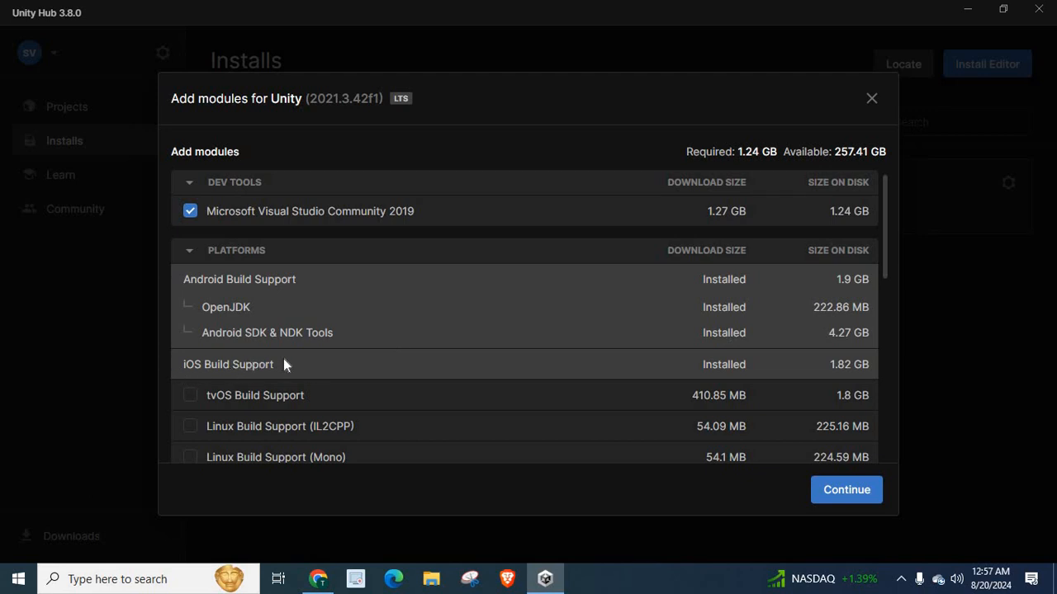
{"action": "mouse_move", "coordinate": [322, 122]}
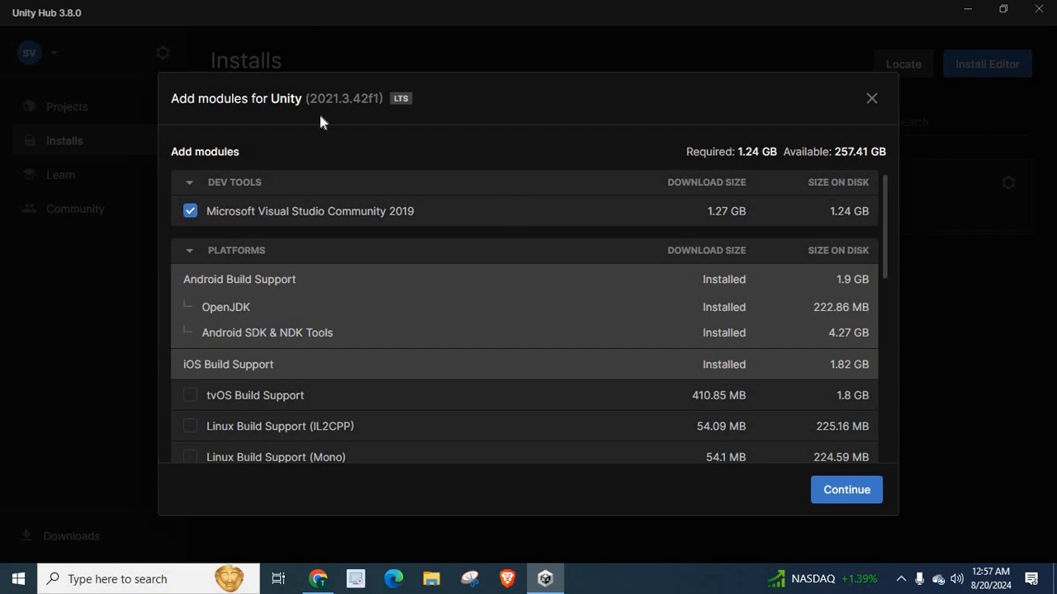
{"action": "mouse_move", "coordinate": [216, 357]}
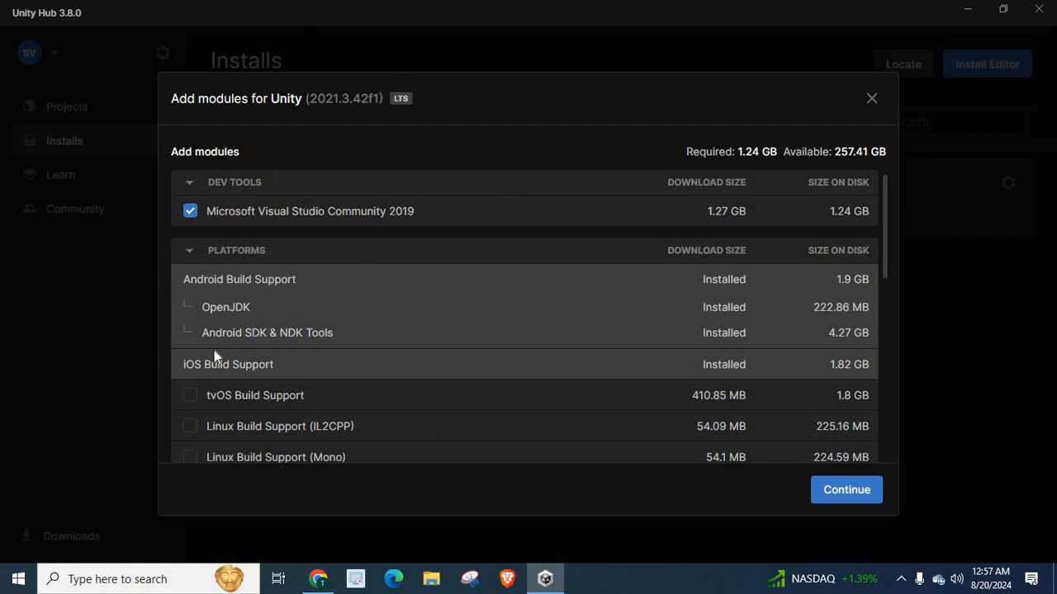
{"action": "mouse_move", "coordinate": [194, 393]}
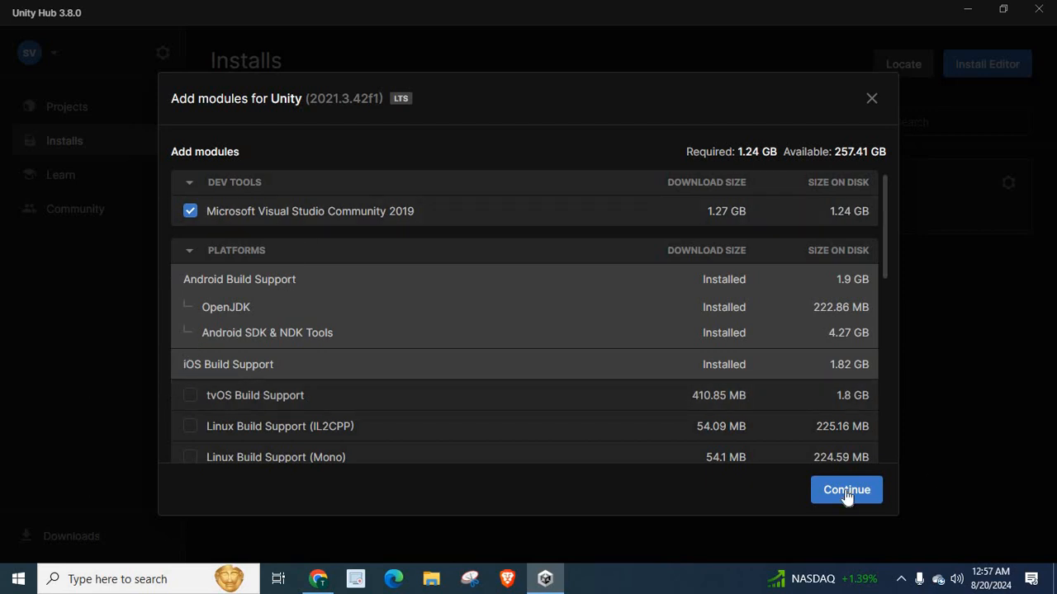
{"action": "mouse_move", "coordinate": [202, 403]}
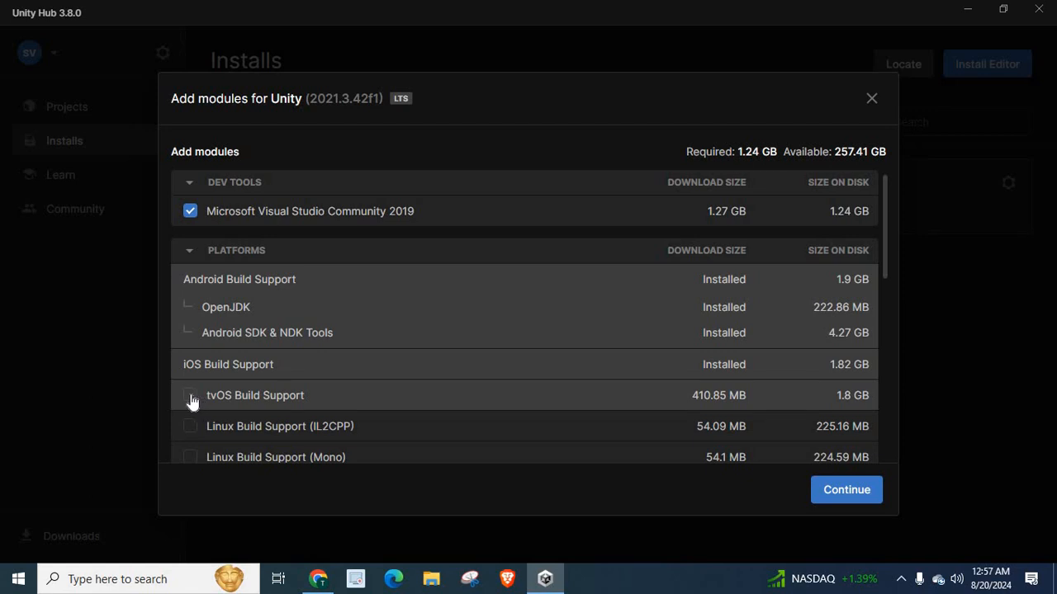
Step: Tick tvOS Build Support for Unity 2021.3.42f1, raising required space to 3.04 GB
{"action": "left_click", "coordinate": [189, 395]}
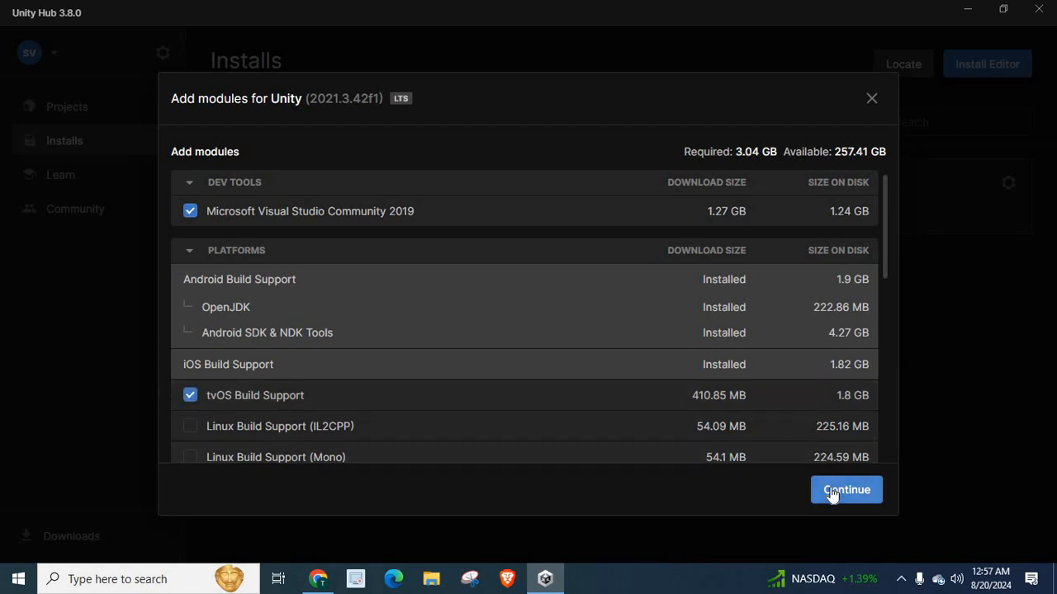
{"action": "mouse_move", "coordinate": [301, 396]}
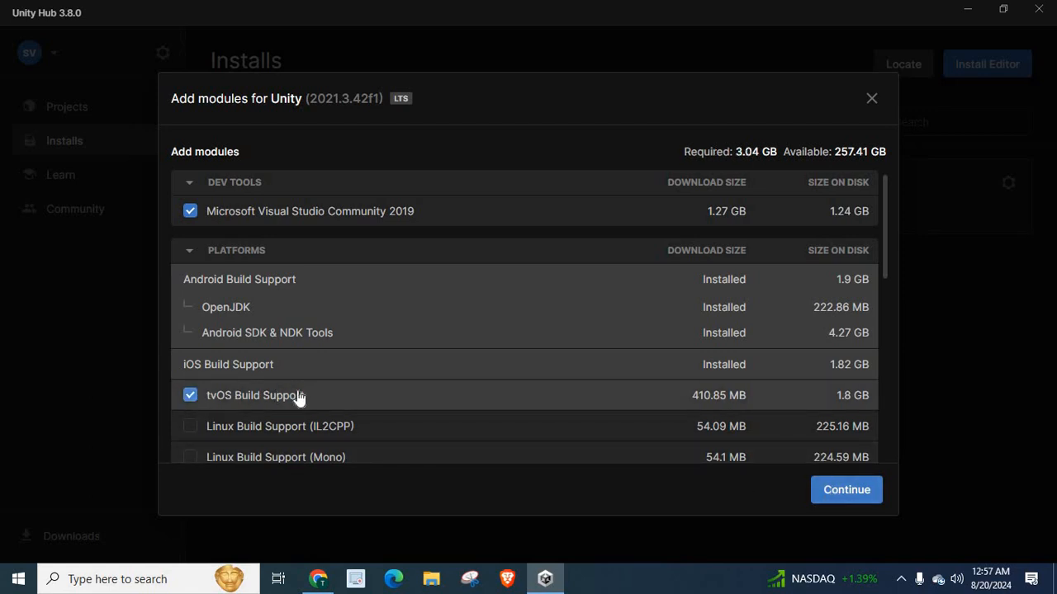
{"action": "mouse_move", "coordinate": [328, 397]}
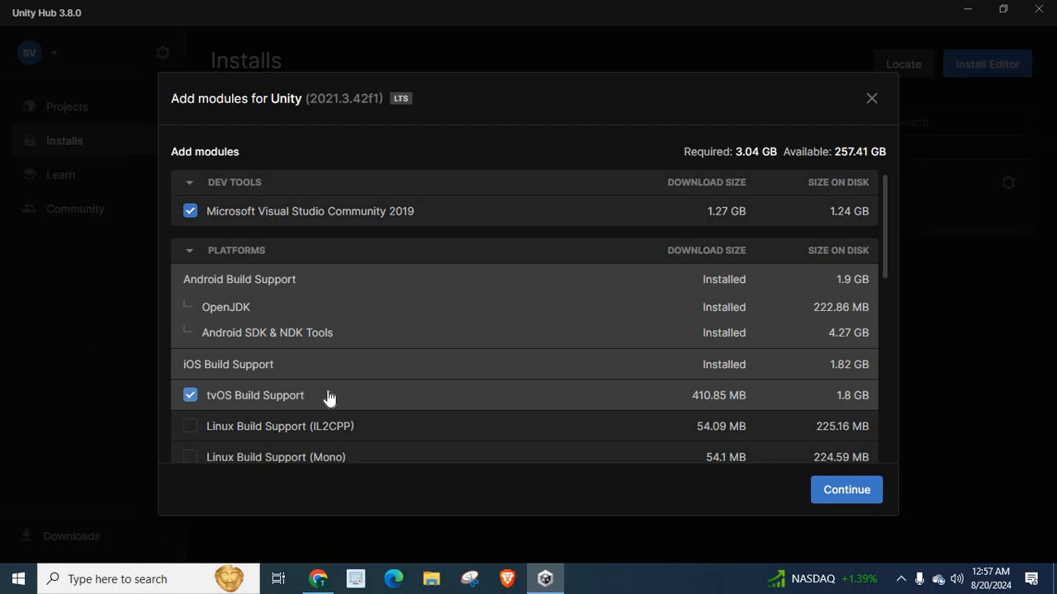